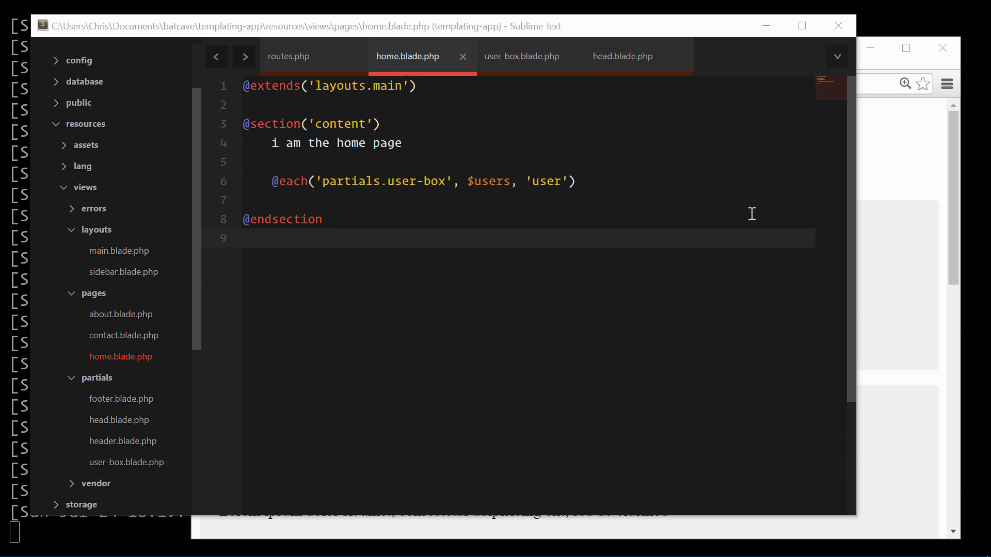
Add a new scripts.blade.php file in the partials folder alongside styles.blade.php.
right_click(97, 378)
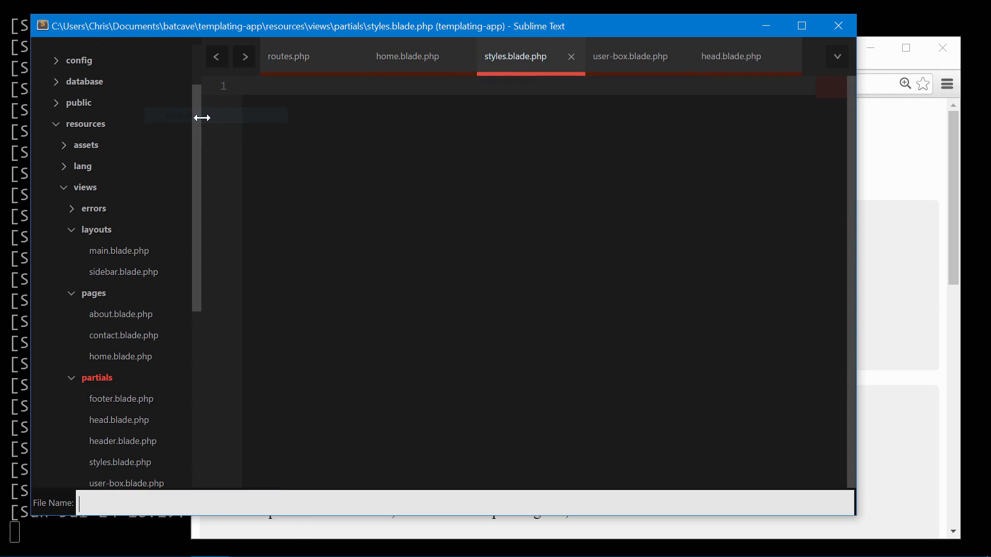
text(scripts.blade.php)
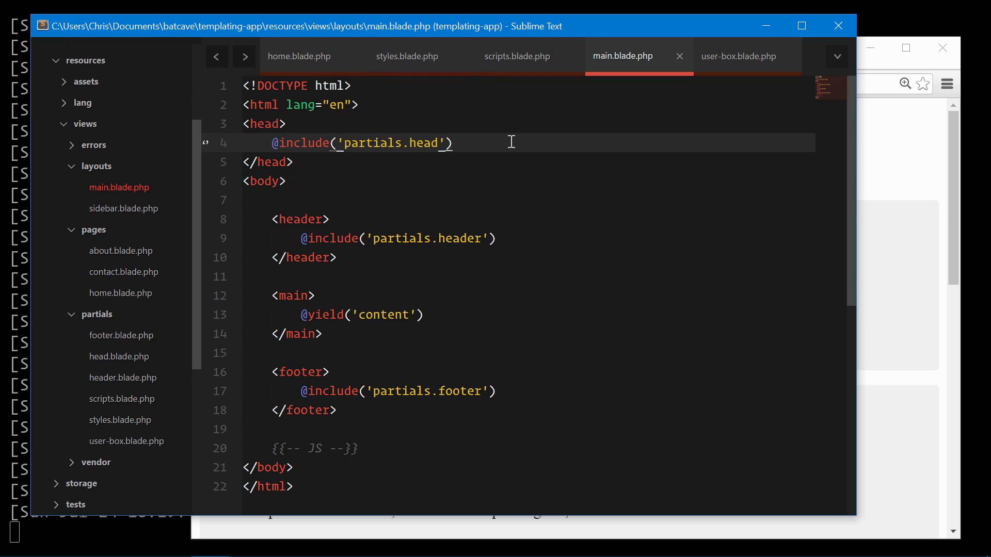
Include the partials.styles partial in the main layout's head under a CSS comment.
text(@include('partials.styles)
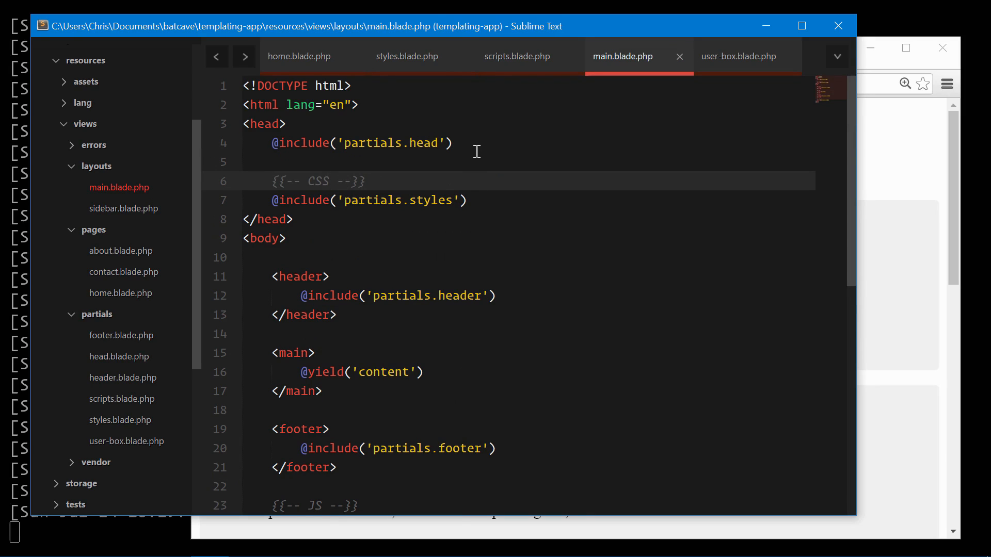
mouse_move(121, 336)
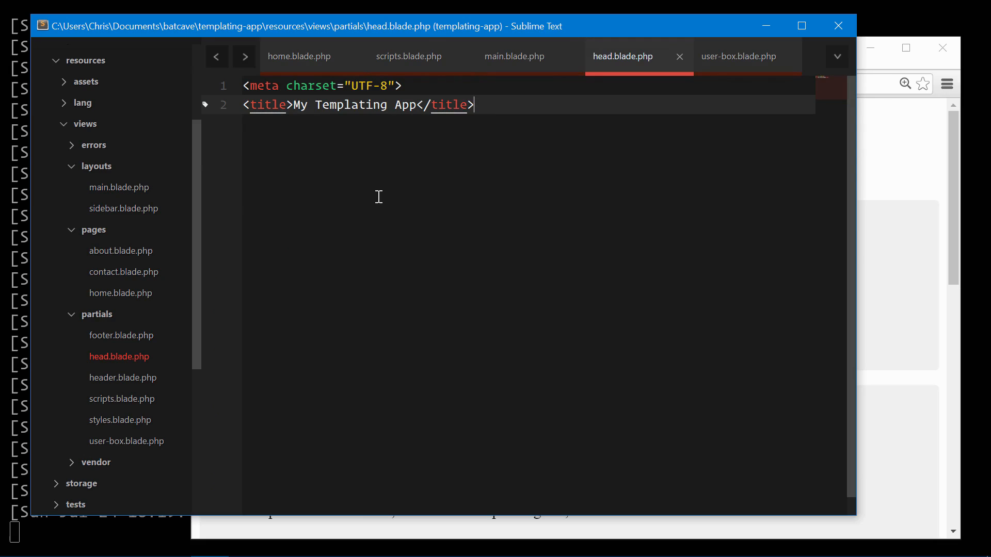
mouse_move(387, 197)
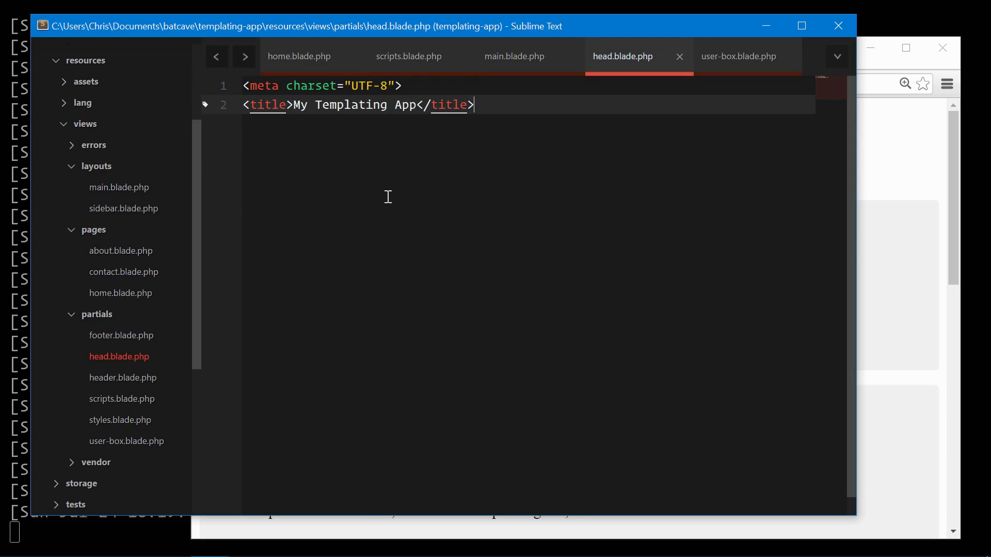
mouse_move(393, 187)
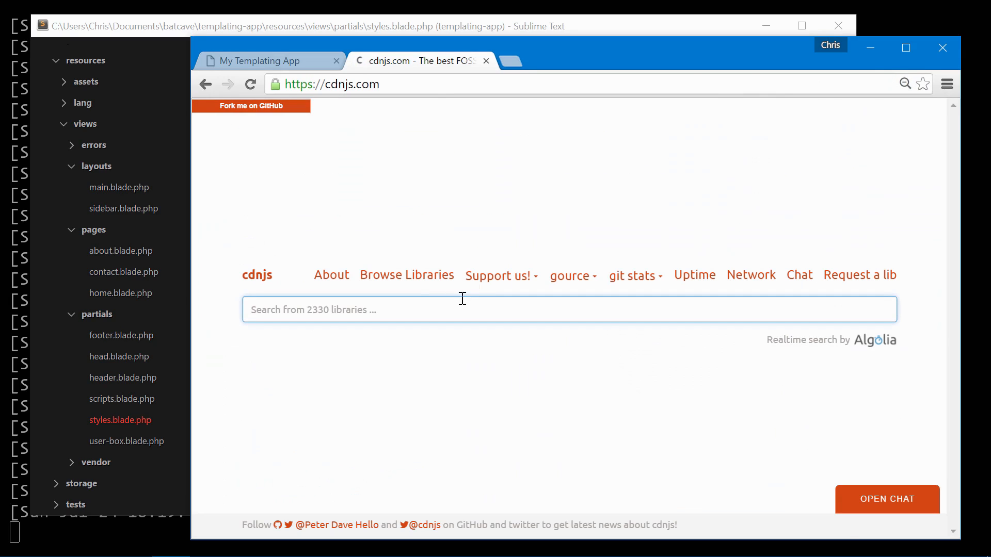
Search cdnjs for 'bootst' and bring up the twitter-bootstrap 3.3.6 CDN file links.
text(bootst)
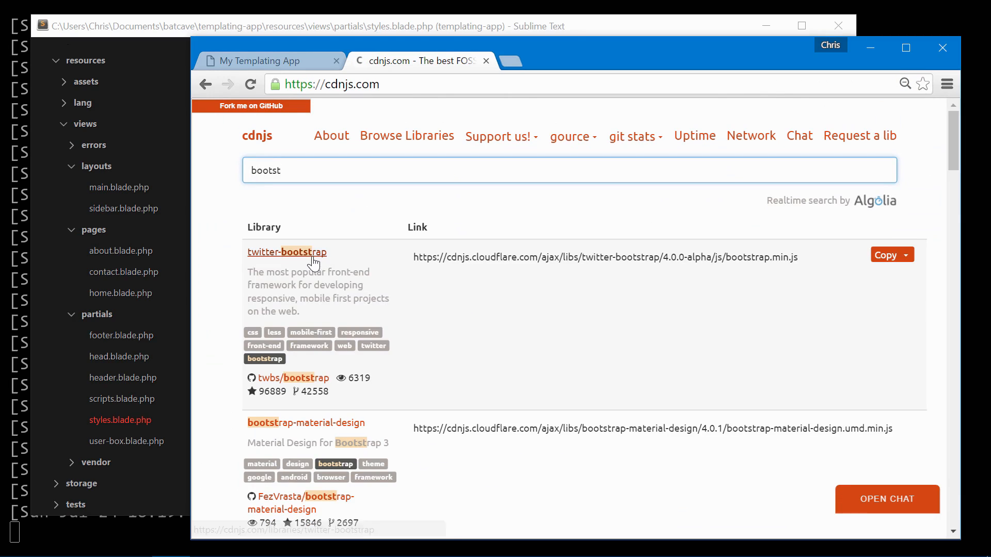
click(286, 252)
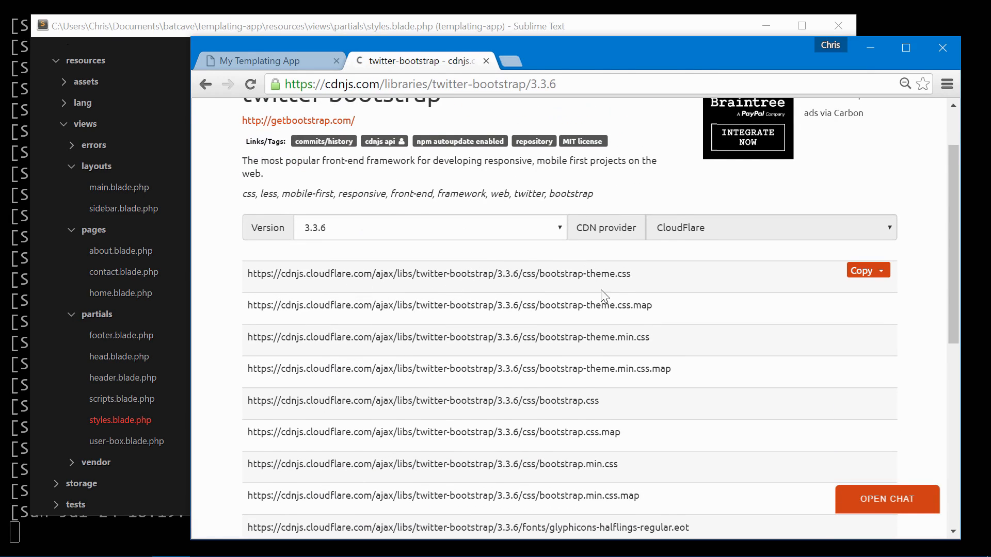
scroll(down, 3)
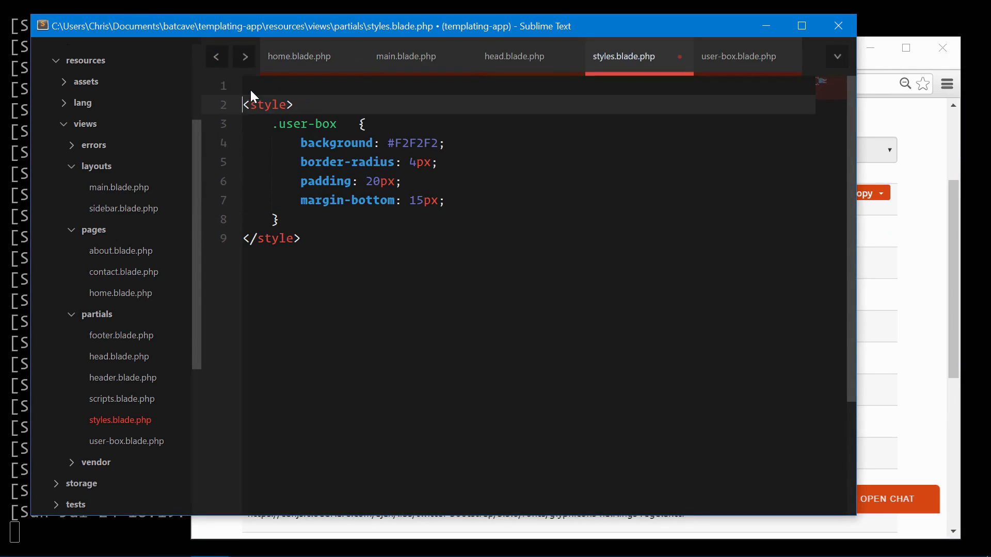
Link the Bootstrap 3.3.6 bootstrap.min.css CDN stylesheet at the top of styles.blade.php.
text(<link rel="stylesheet" type="text/css" href="">)
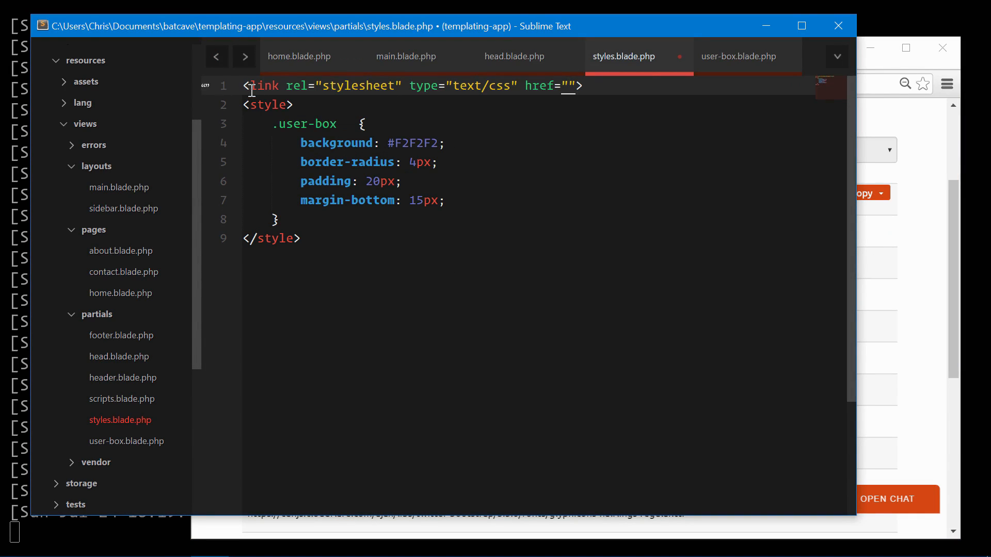
text(https://cdnjs.cloudflare.com/ajax/libs/twitter-bootstrap/3.3.6/css/bootstrap.min.css)
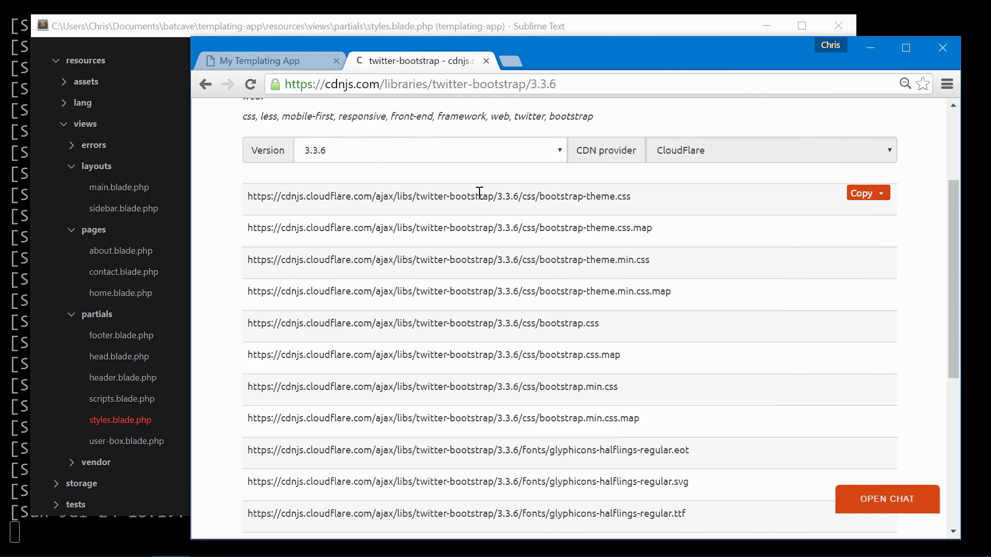
scroll(down, 3)
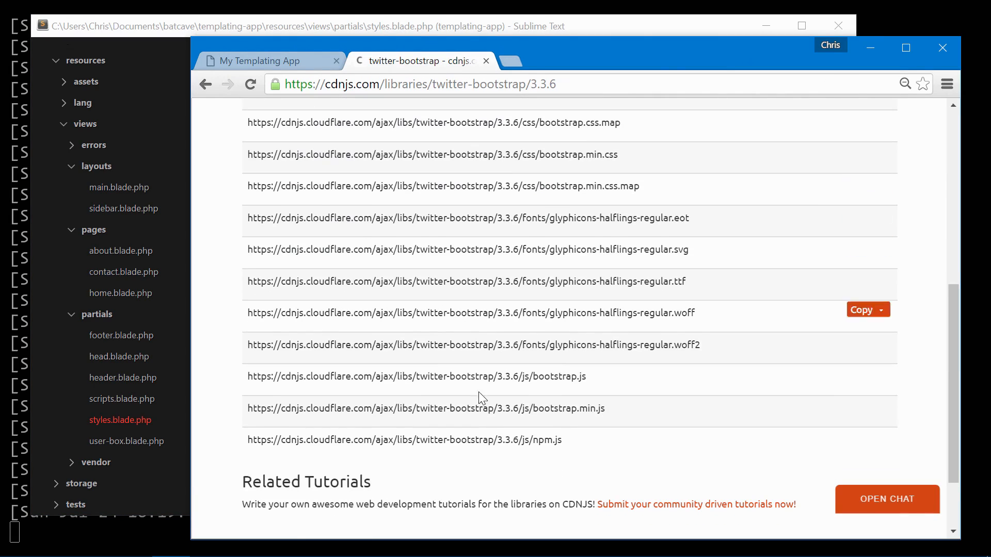
mouse_move(855, 414)
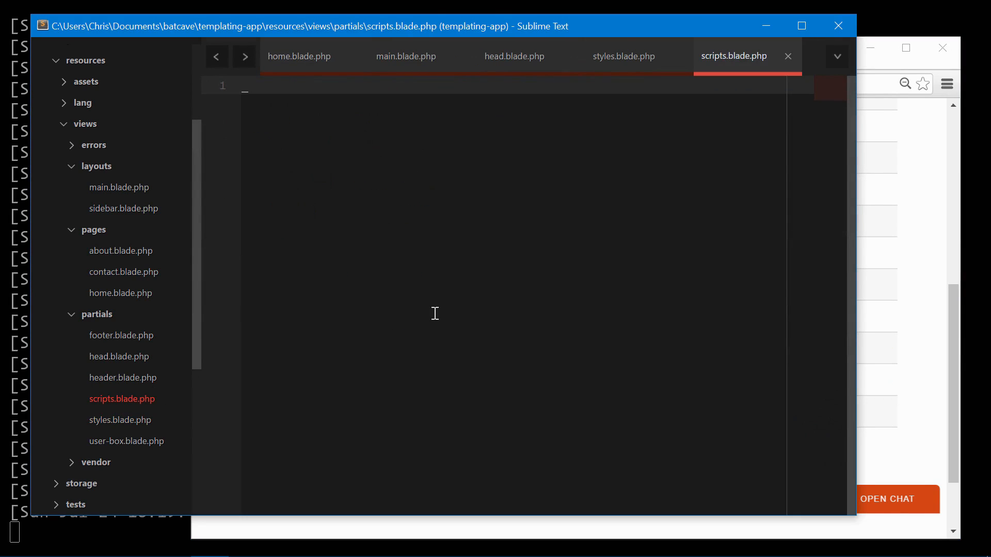
Load Bootstrap 3.3.6 bootstrap.min.js and jQuery 3.1.0 from cdnjs in scripts.blade.php.
text(<script src="https://cdnjs.cloudflare.com/ajax/libs/twitter-bootstrap/3.3.6/js/bootstrap.min.js"></script>)
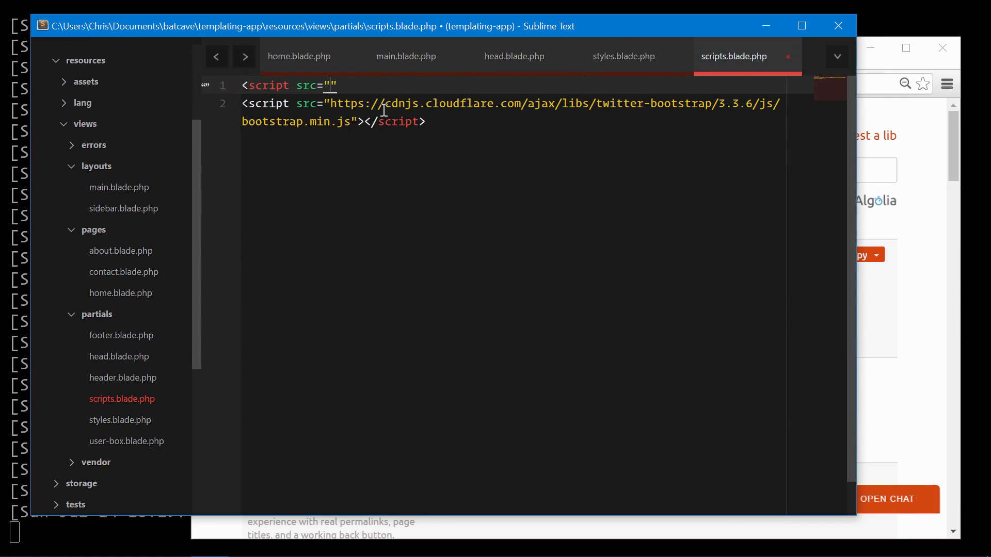
text(https://cdnjs.cloudflare.com/ajax/libs/jquery/3.1.0/jquery.min.js)
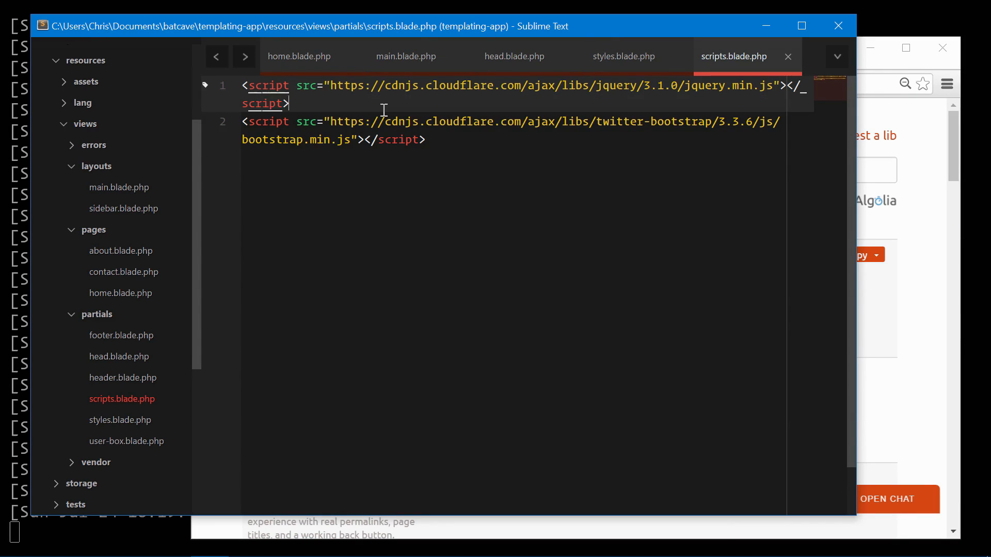
mouse_move(429, 190)
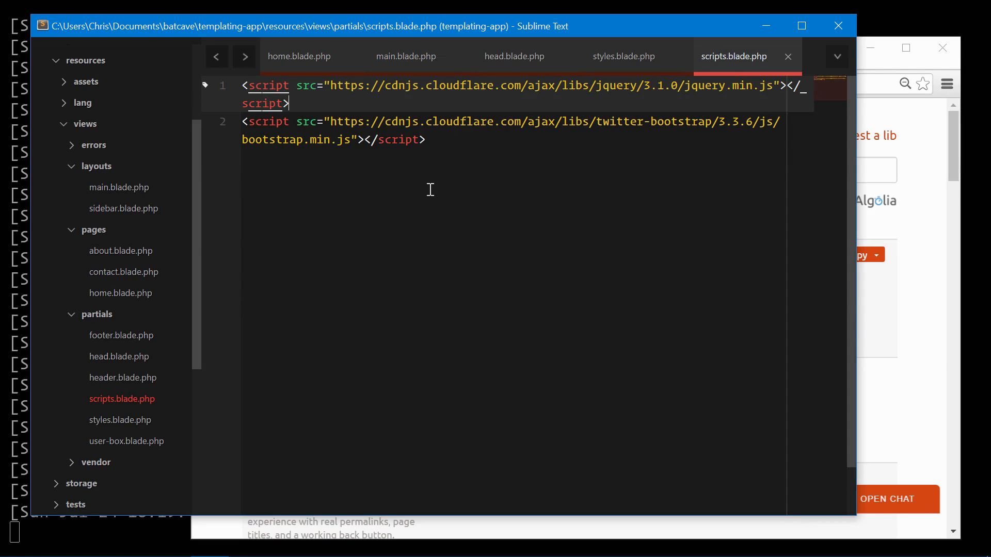
mouse_move(440, 193)
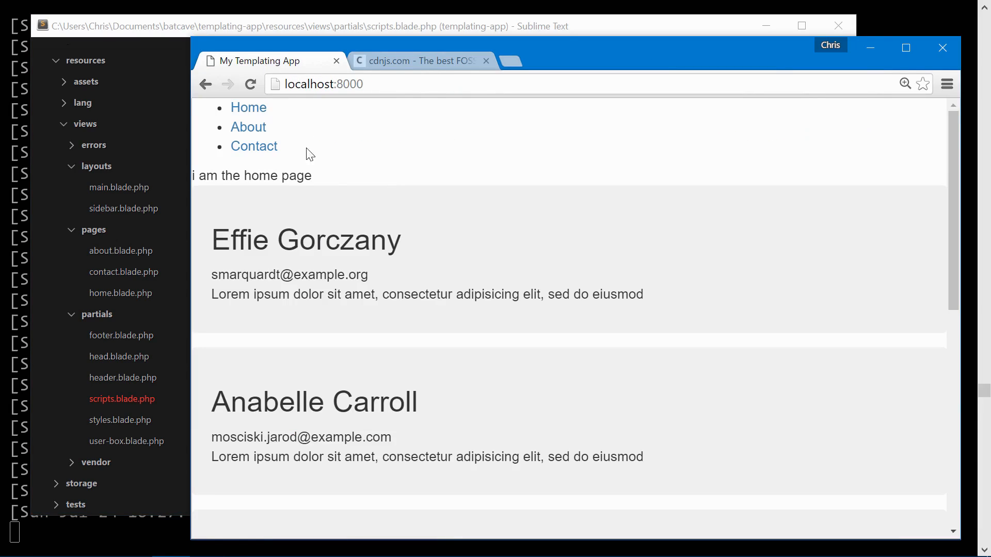
Inspect the home page's console error about Bootstrap needing jQuery below 3, then return to cdnjs.
right_click(361, 205)
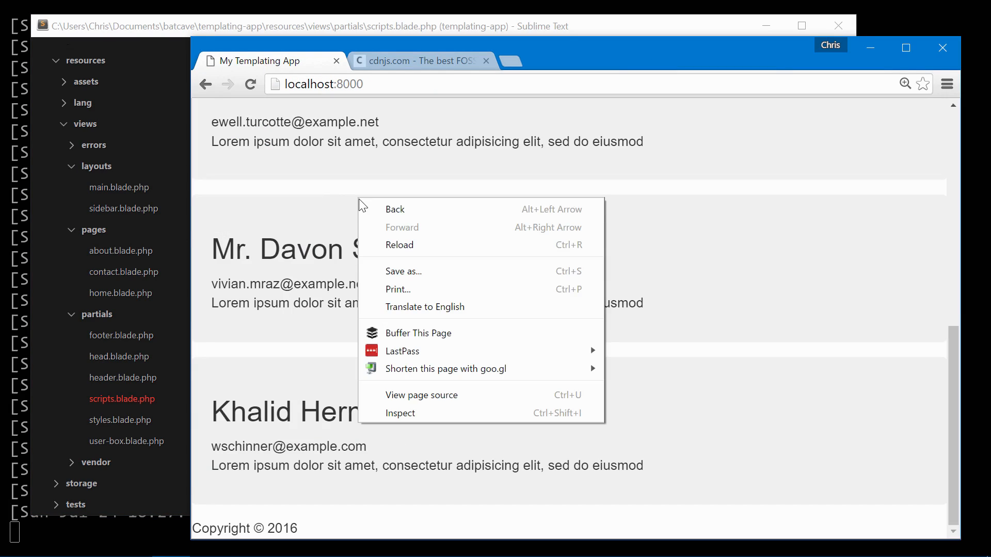
click(400, 413)
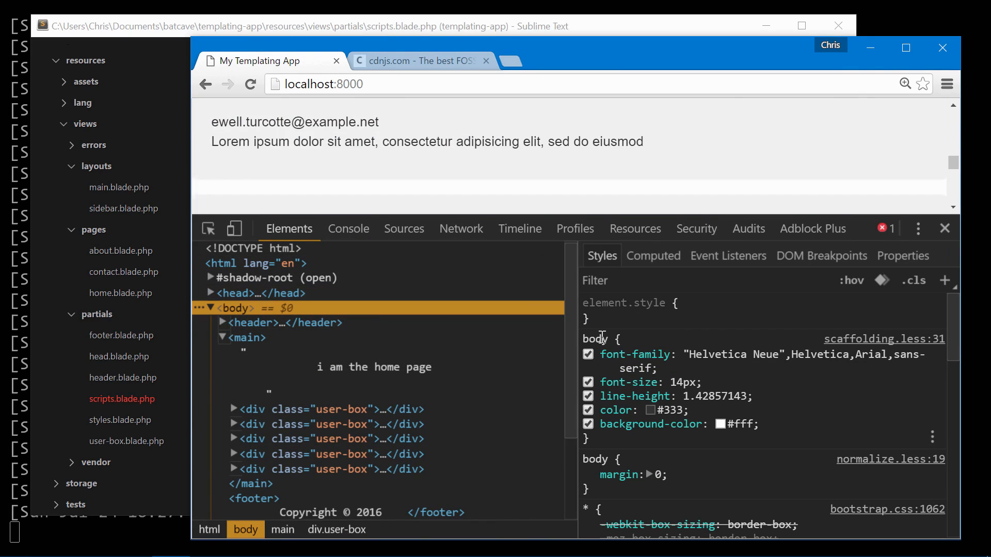
click(348, 228)
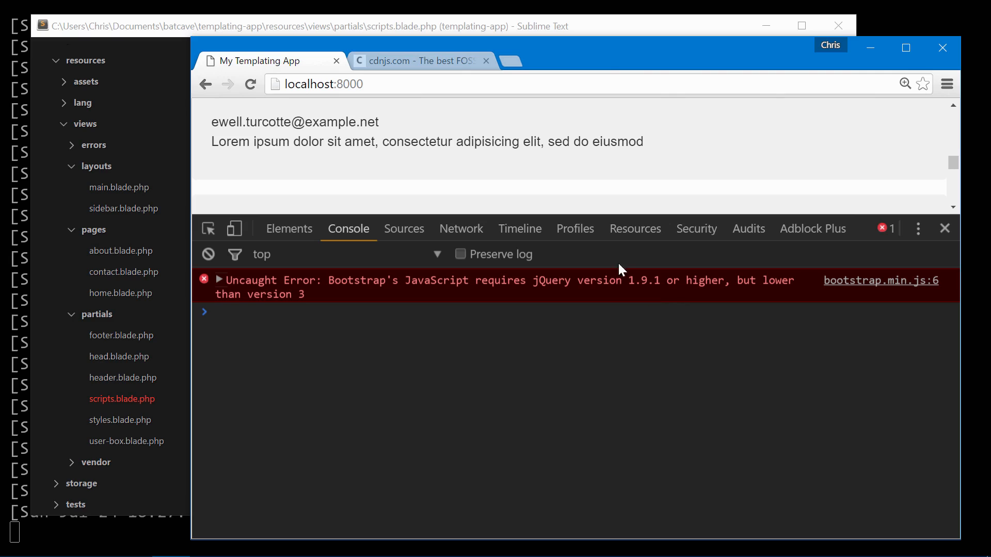
click(420, 61)
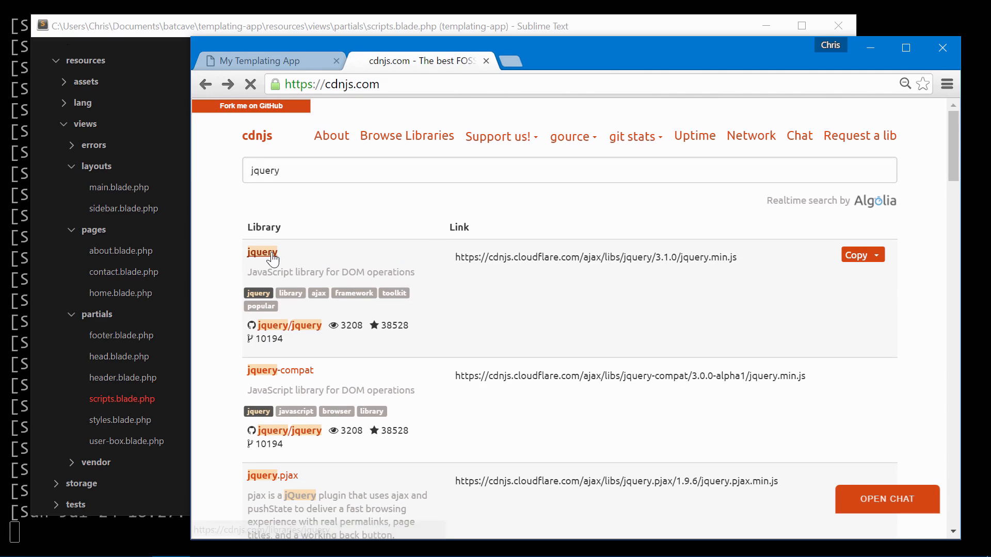
Pick jQuery 2.2.4 on the cdnjs jquery page to replace the 3.1.0 link.
click(429, 292)
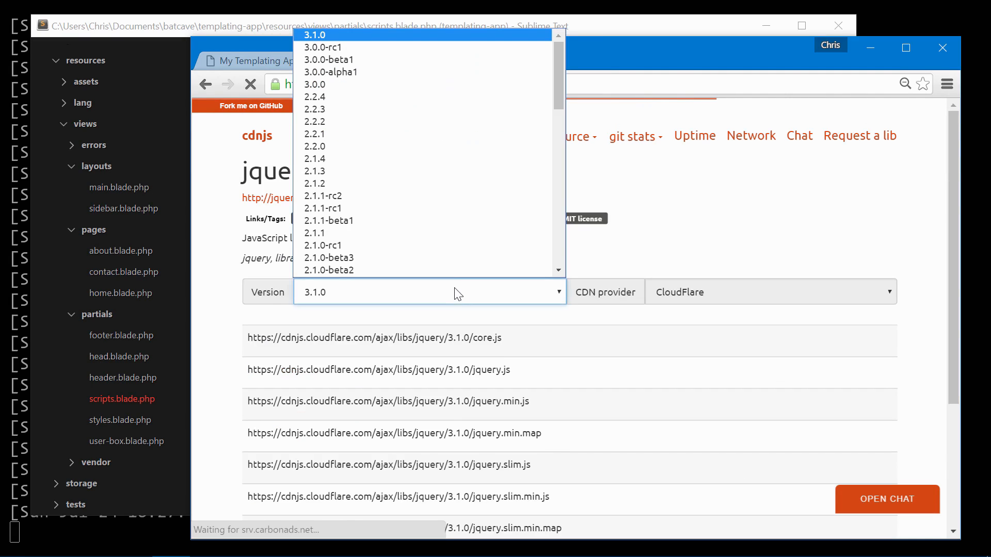
click(313, 97)
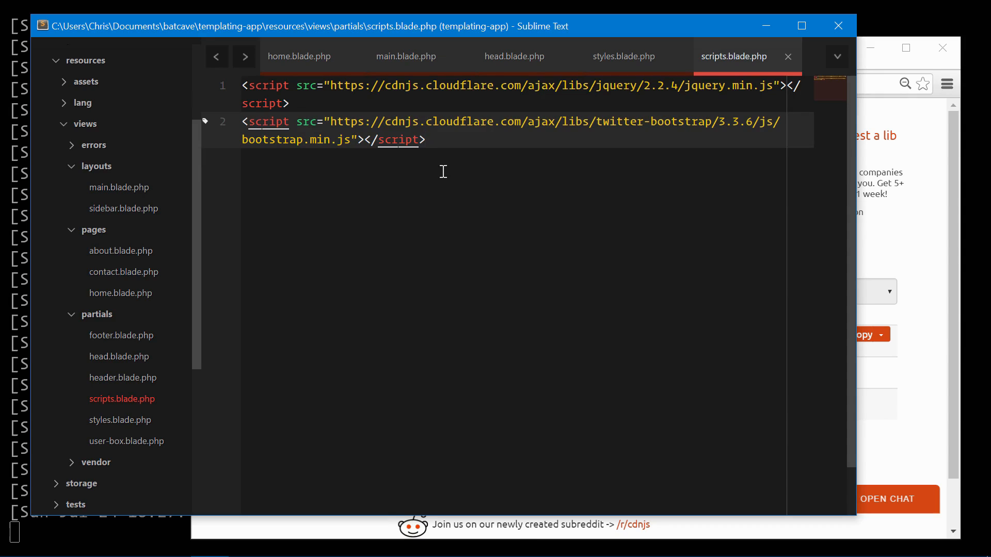
click(514, 56)
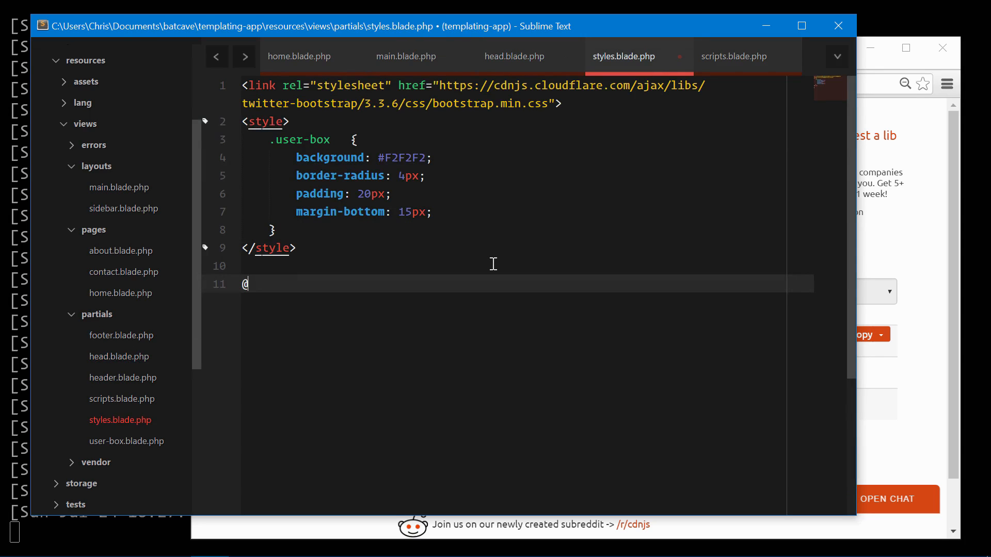
text(stack('styles'))
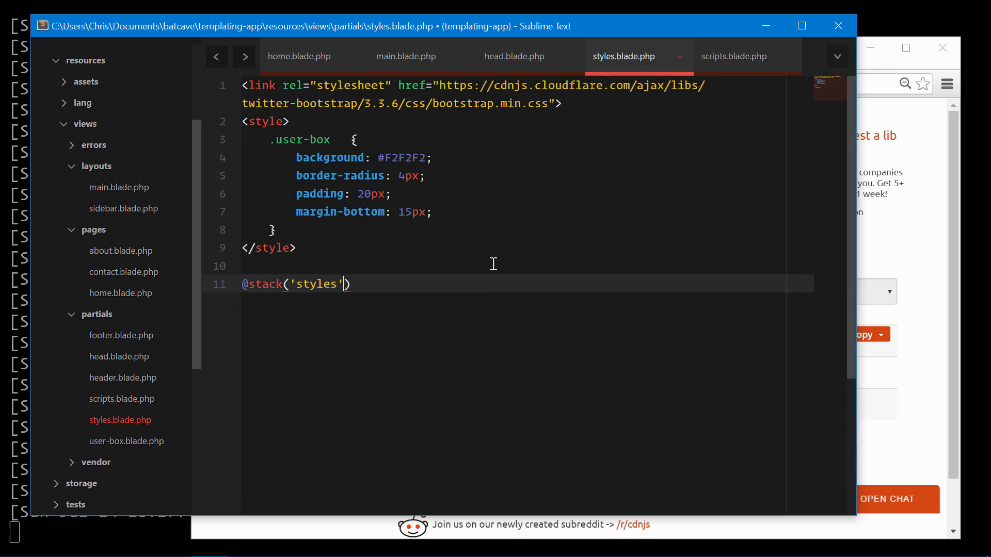
click(735, 56)
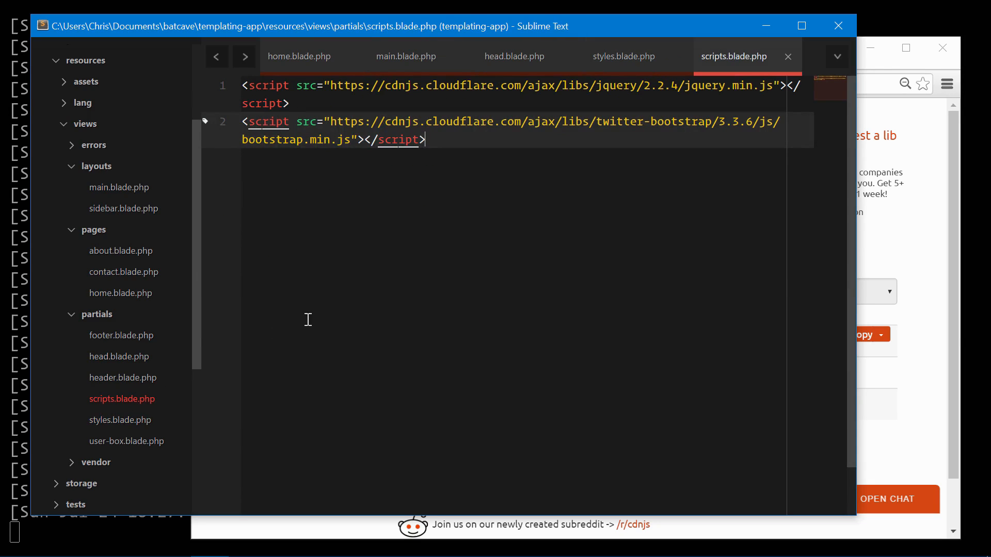
text(@stack)
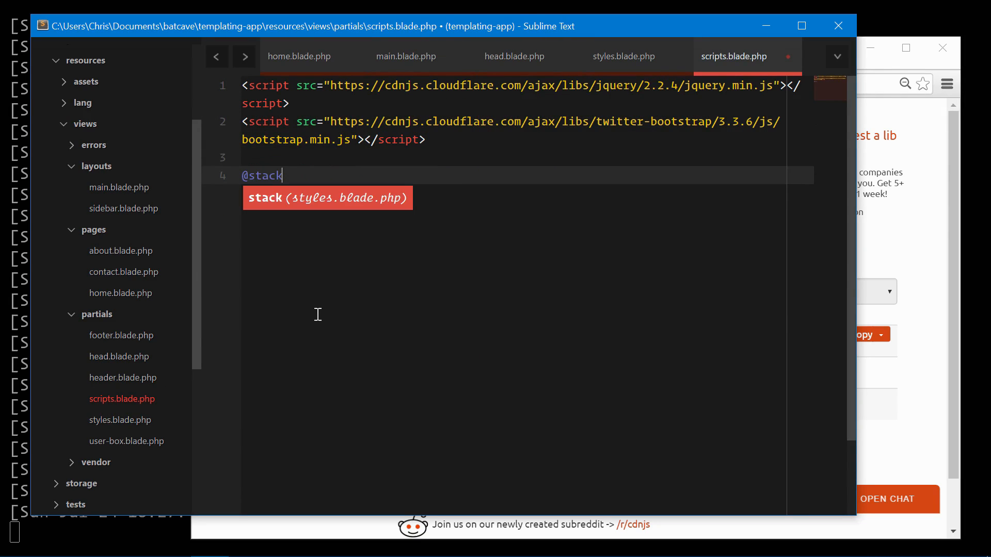
text(('scripts'))
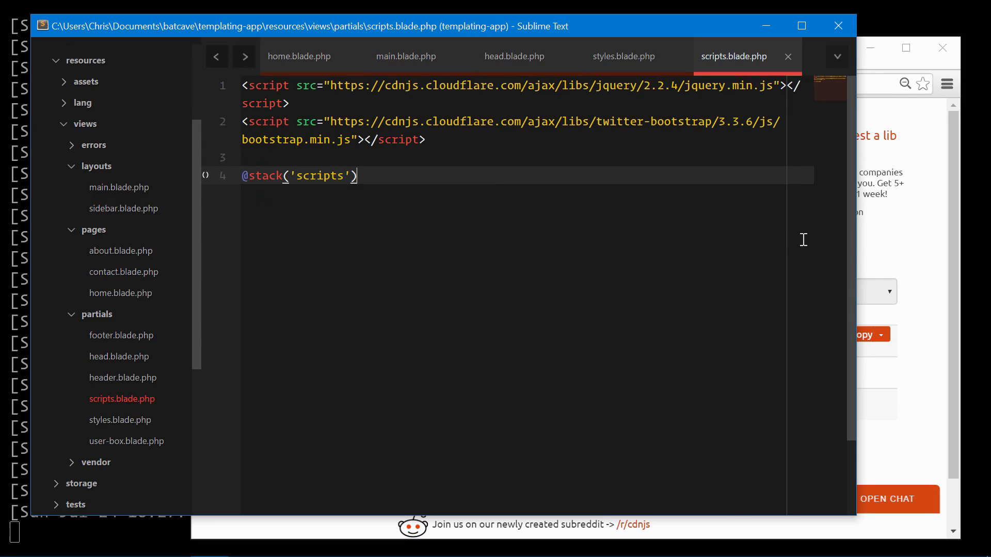
click(259, 61)
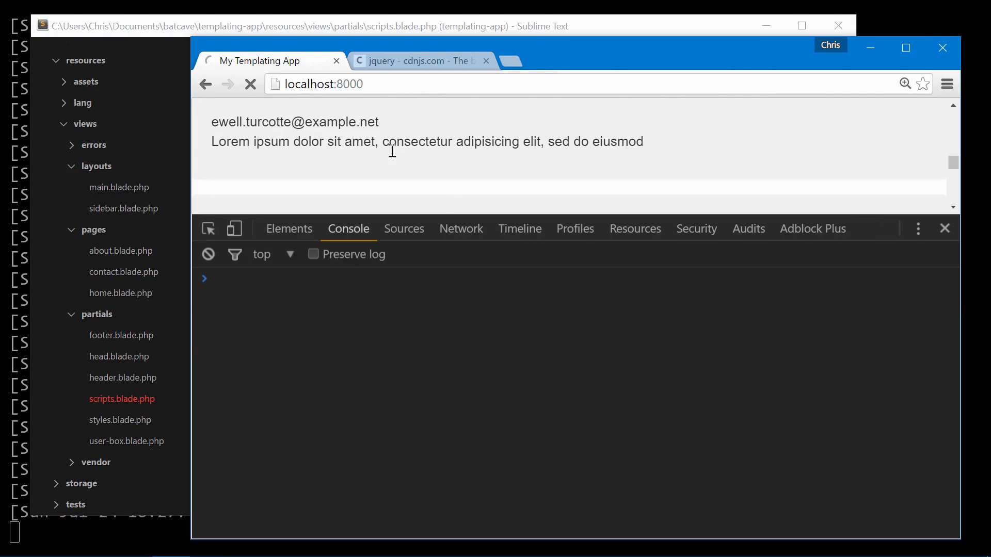
Reload localhost:8000 to confirm a clean console, then search for 'slick'.
click(249, 84)
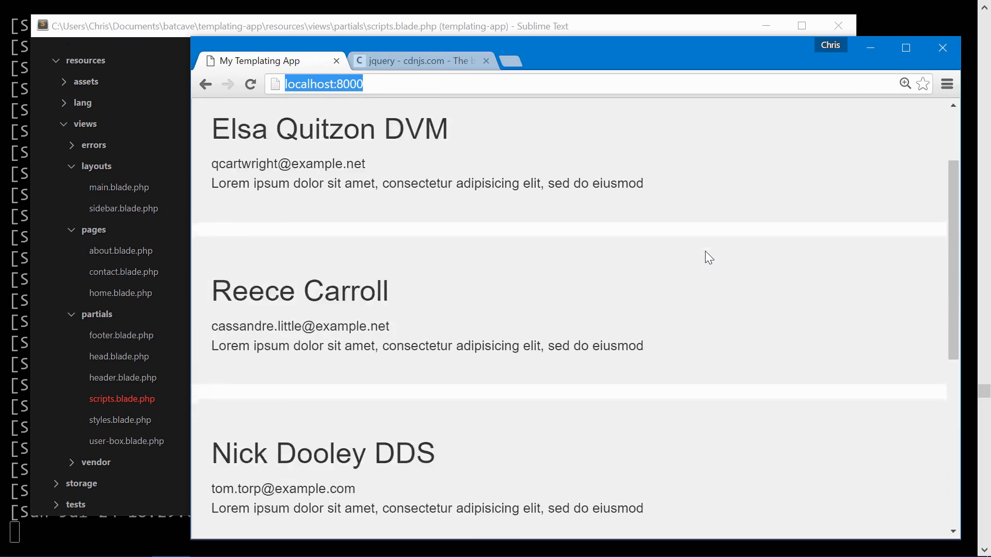
scroll(up, 3)
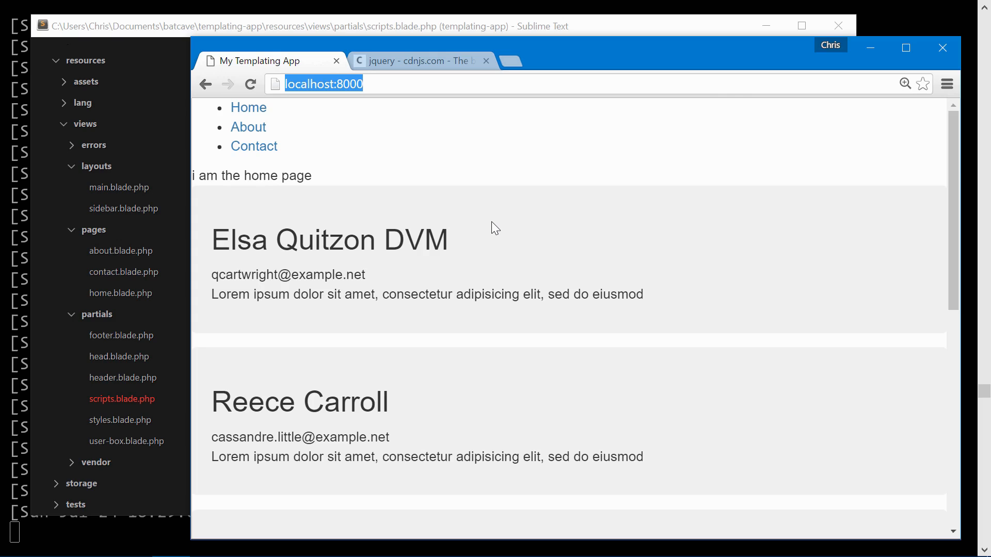
text(slick/)
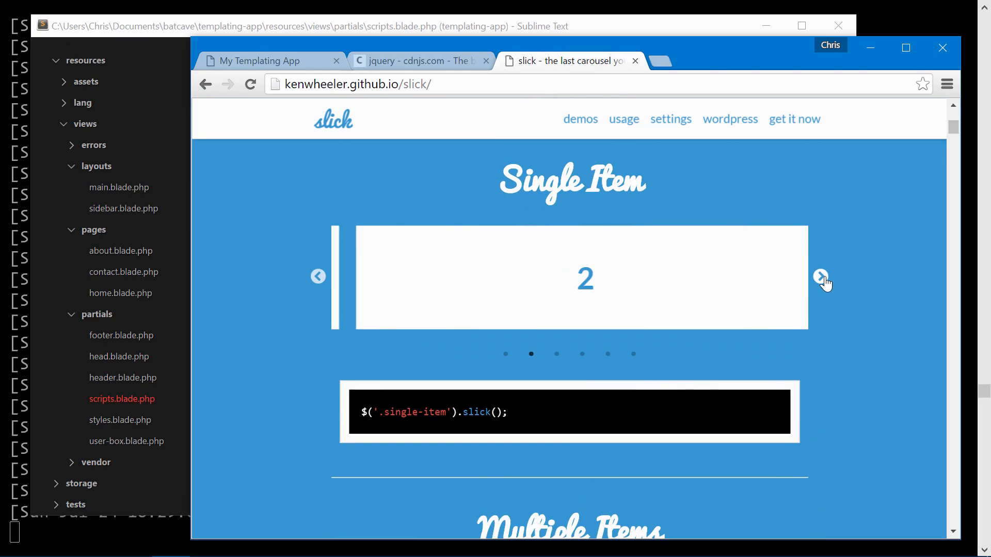
Copy the slick-carousel 1.6.0 stylesheet CDN link from its cdnjs page.
click(417, 61)
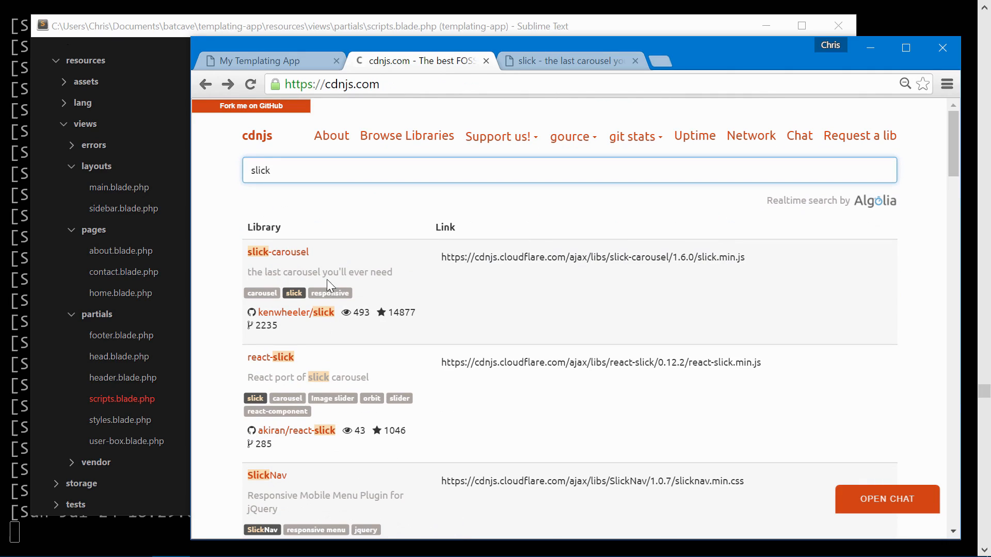
click(276, 252)
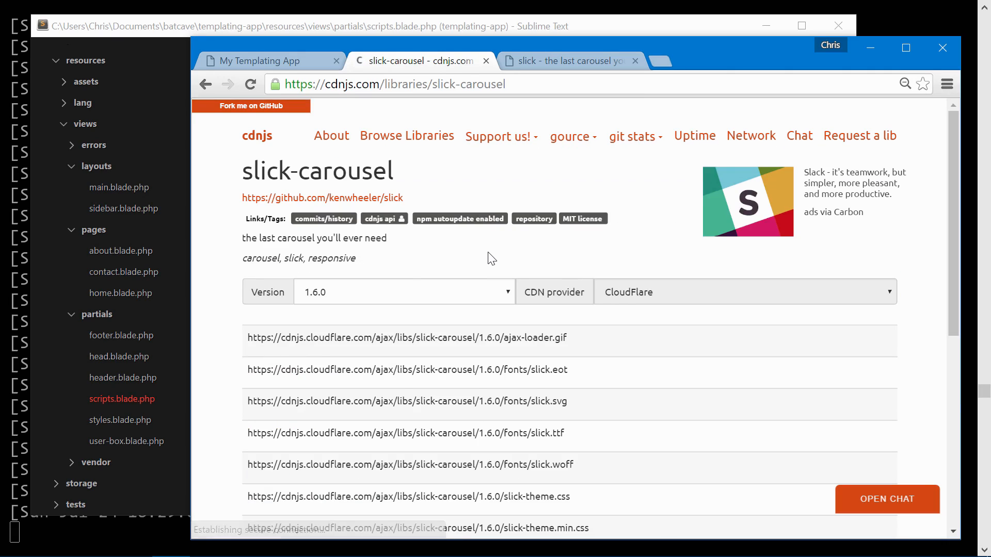
scroll(down, 3)
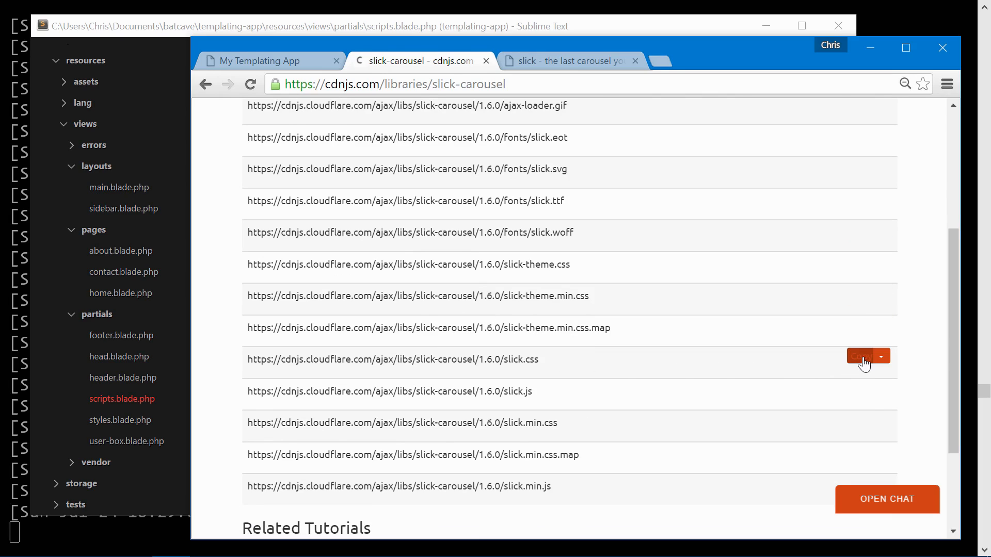
click(861, 359)
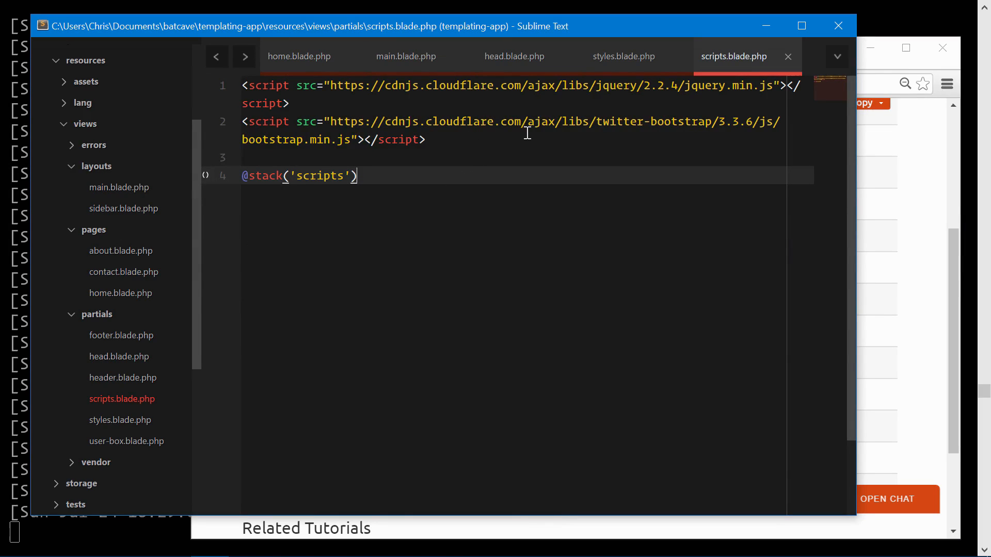
click(623, 56)
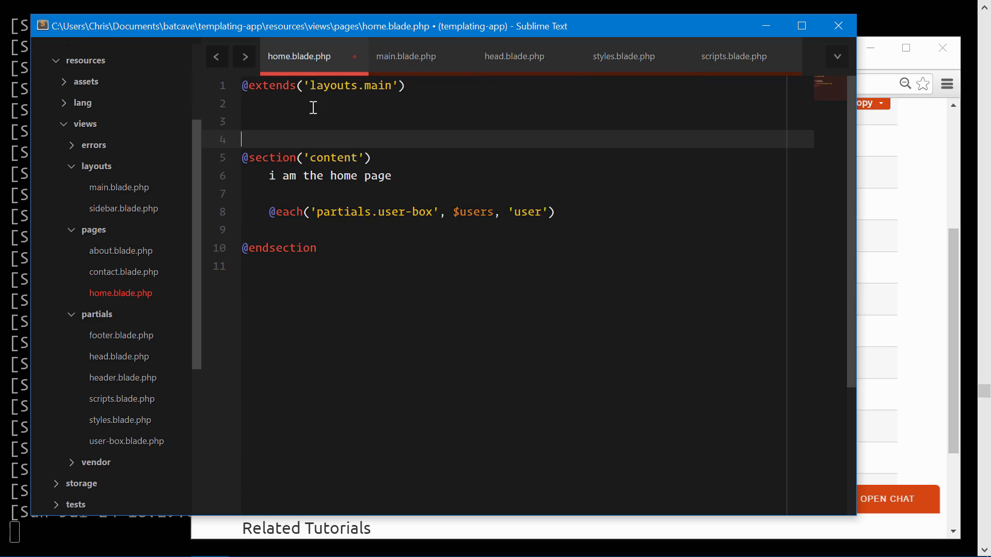
text(@push('s')
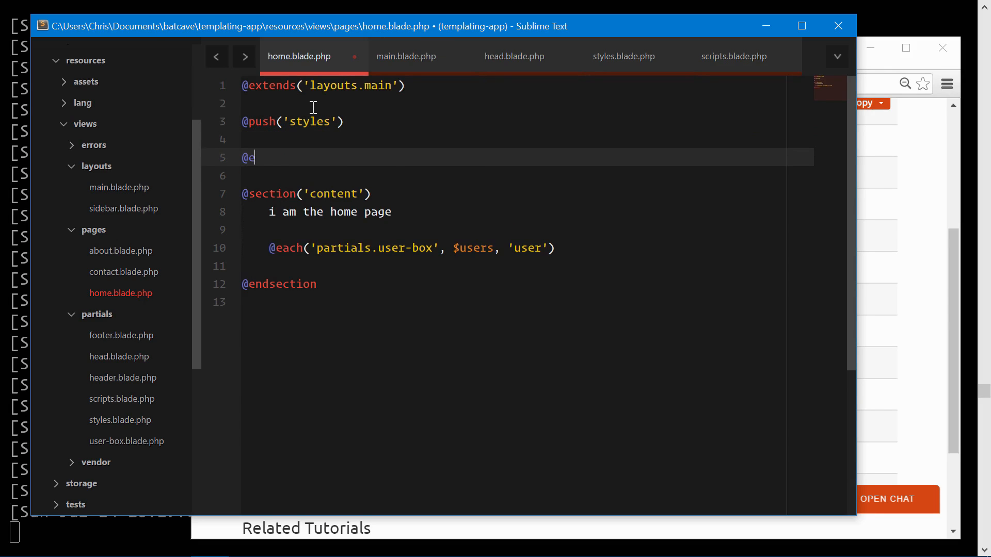
text(ndpush)
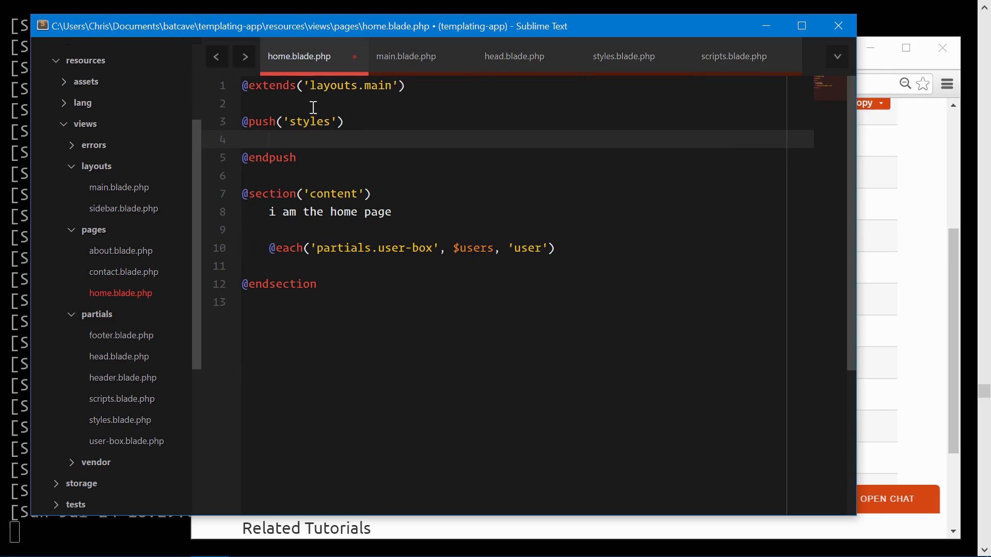
text(link)
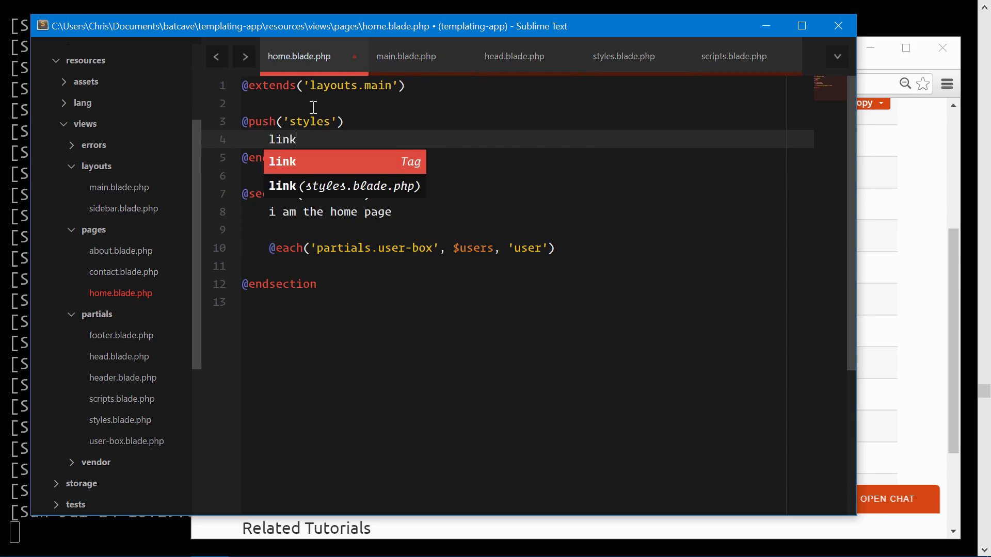
key(Tab)
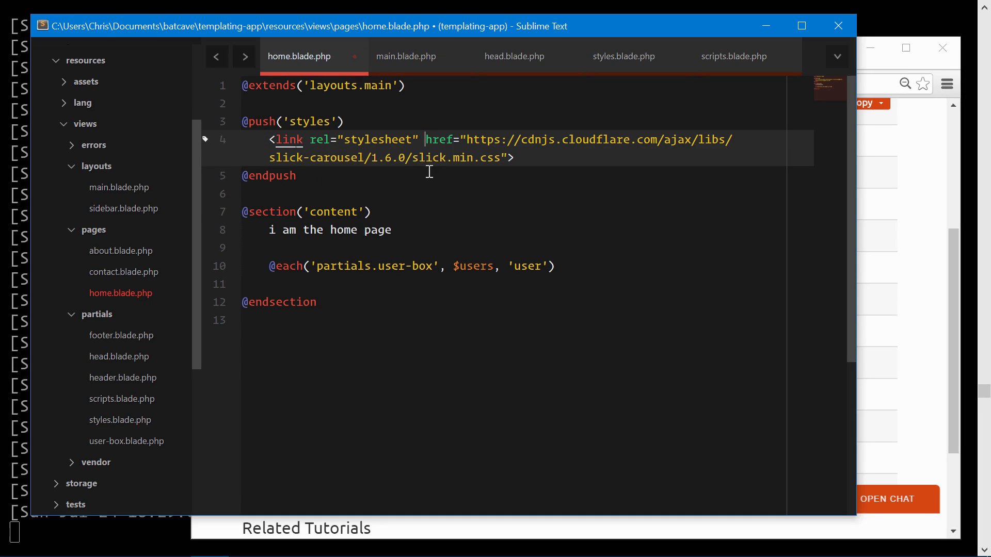
text(@push())
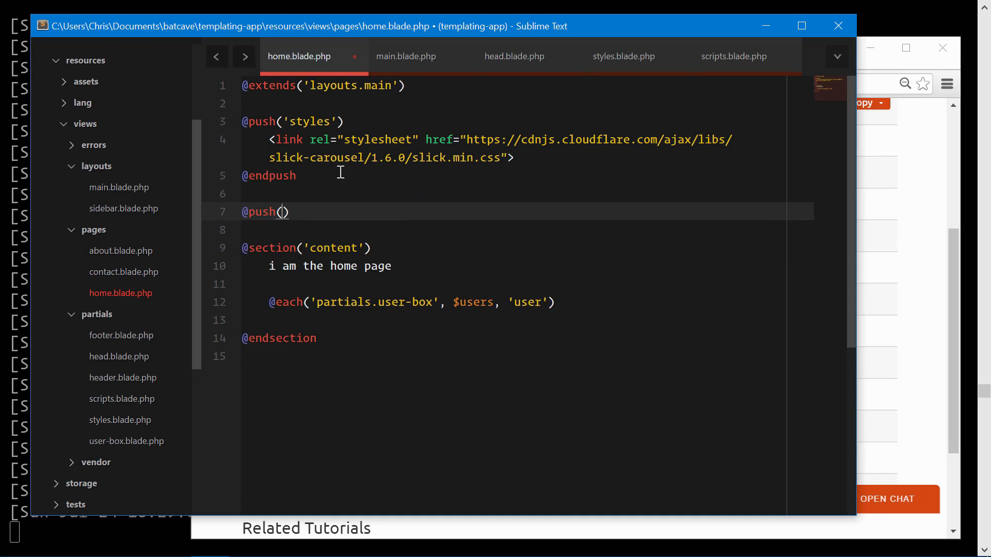
text('scripts')
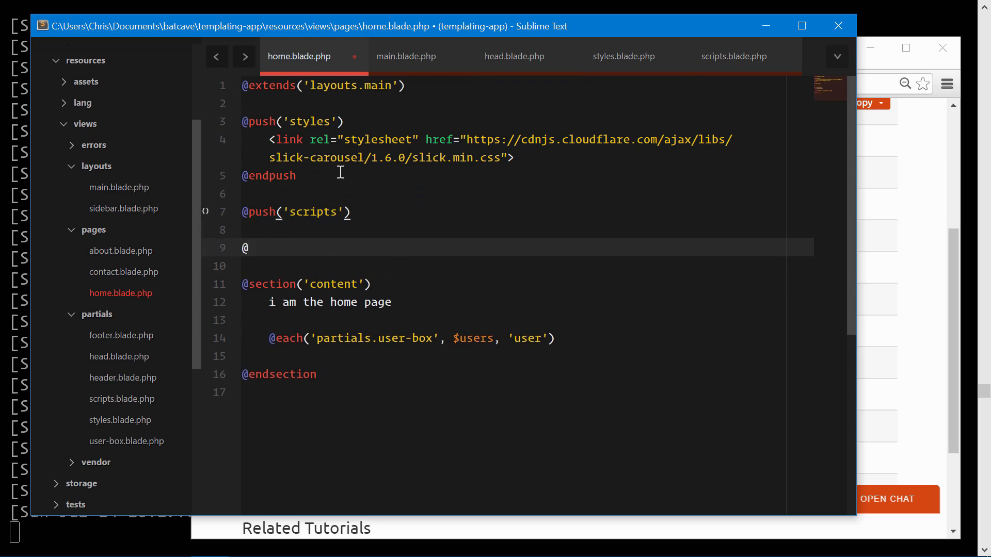
text(endpush)
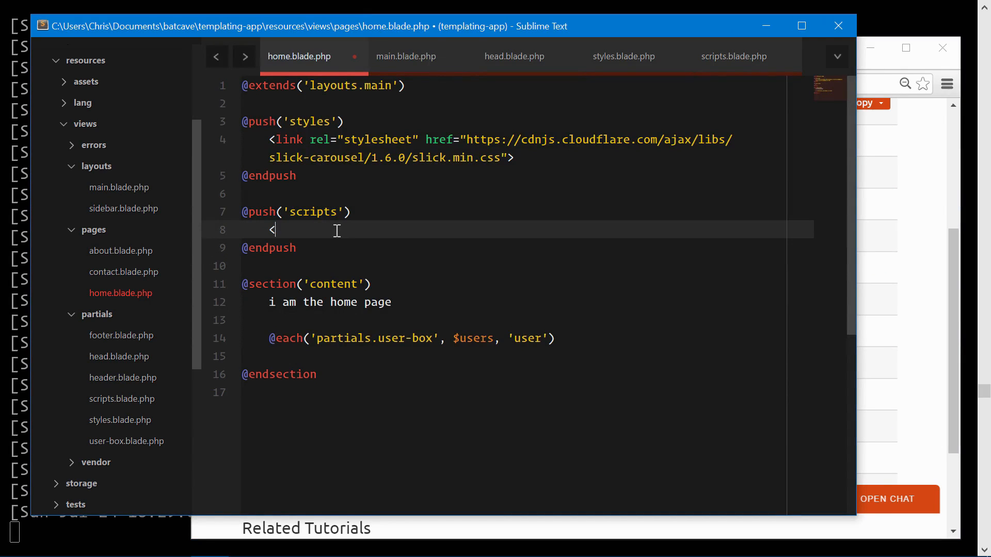
text(script src="")
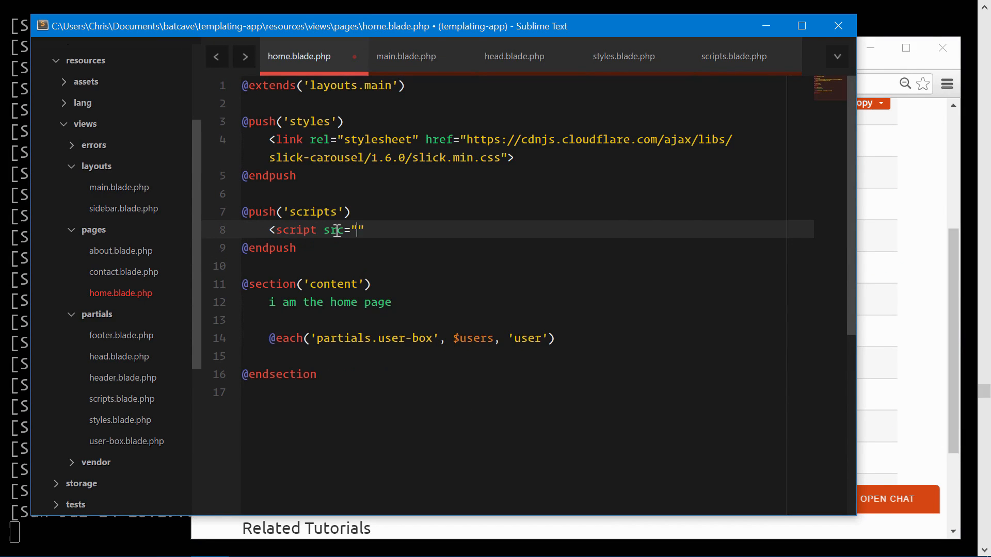
text(https://cdnjs.cloudflare.com/ajax/libs/slick-carousel/1.6.0/slick.min.js"></script>)
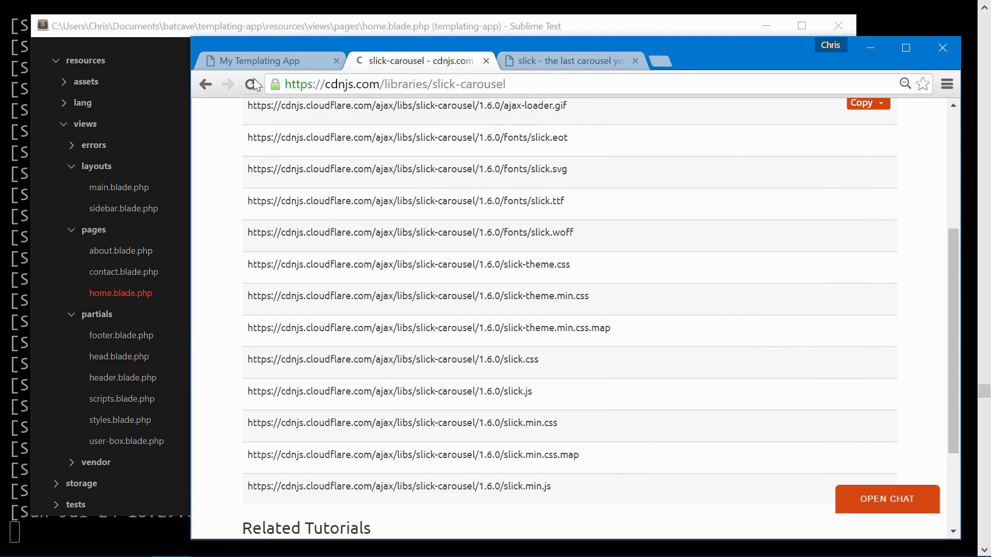
Inspect the home page head in DevTools to find the newly added slick.min.css link.
click(259, 61)
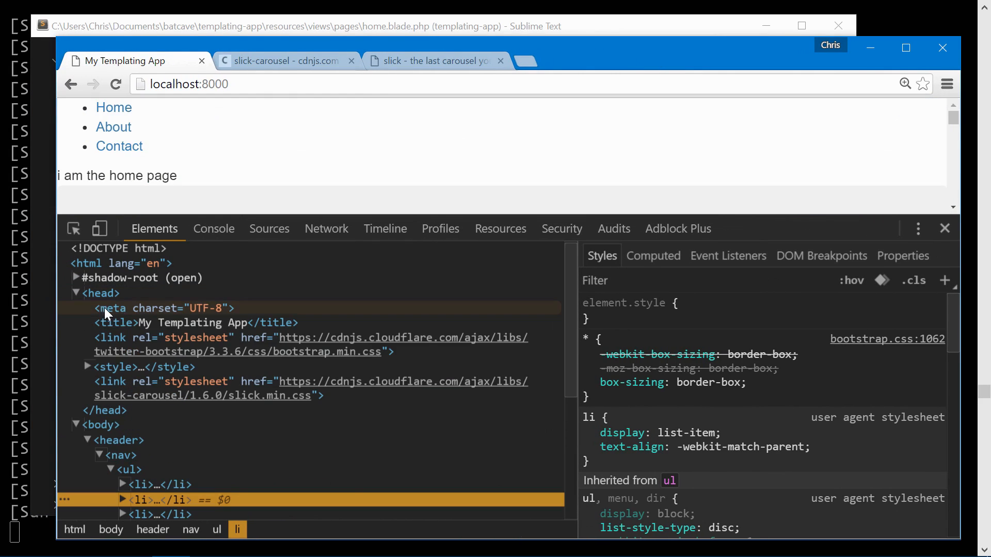
click(190, 382)
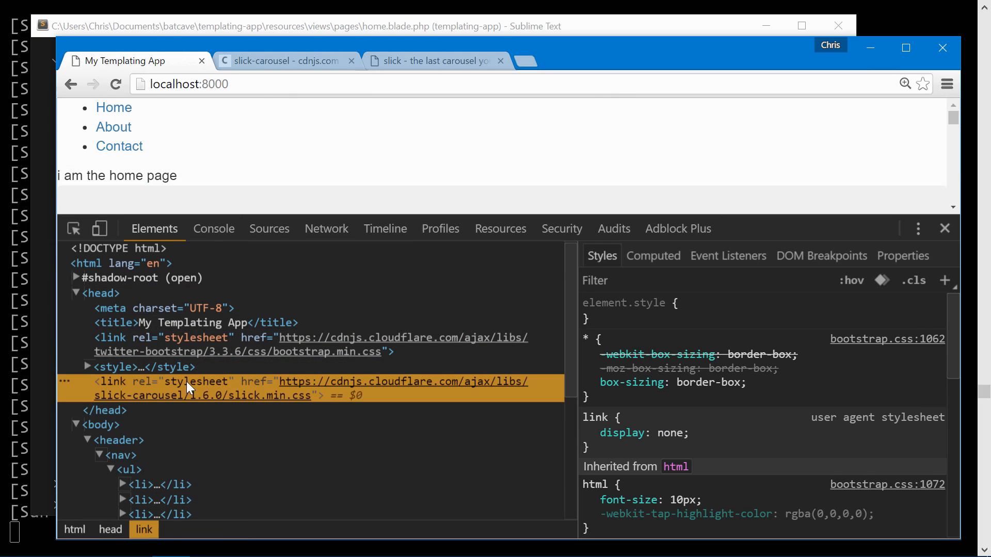
mouse_move(322, 396)
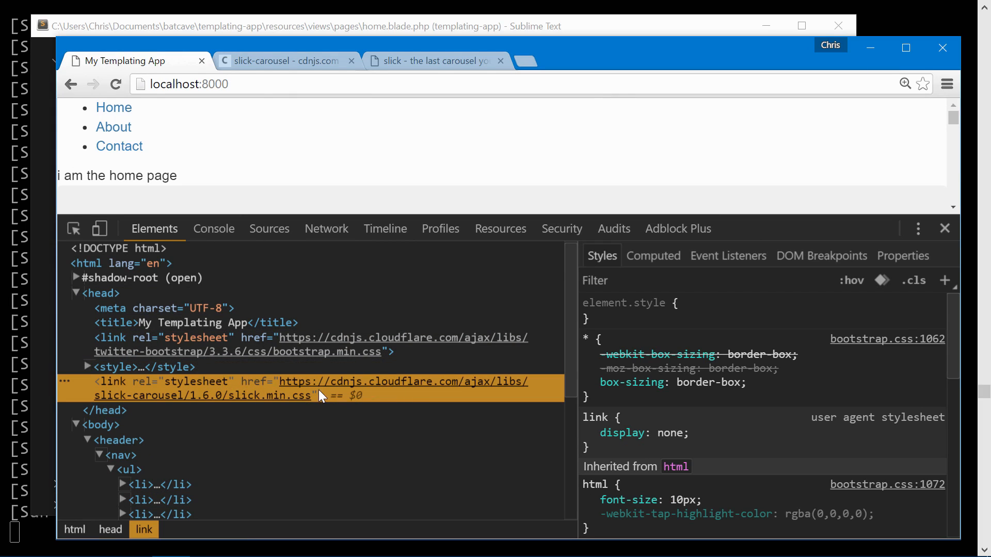
scroll(down, 3)
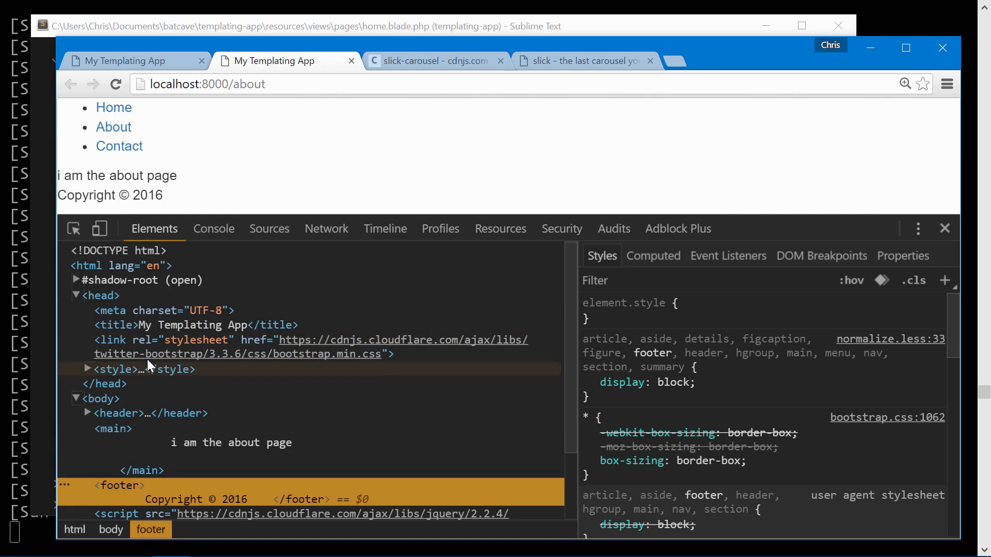
mouse_move(284, 354)
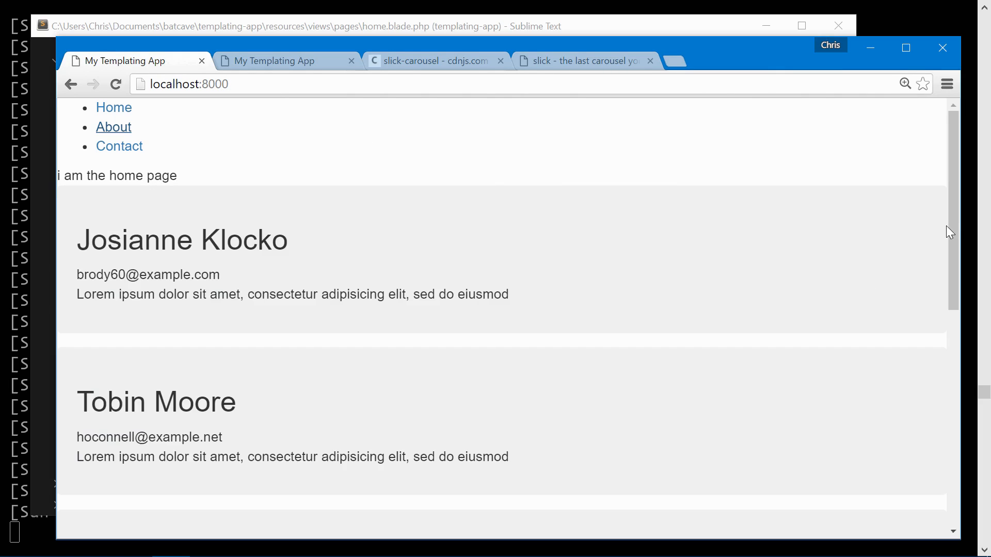
mouse_move(319, 35)
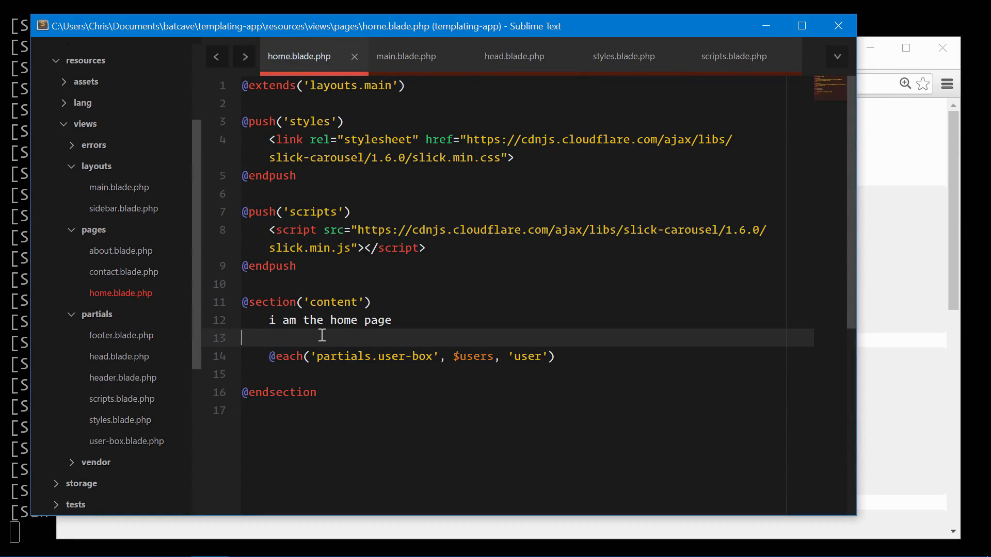
Wrap the user boxes in a container div and add a script calling $('.single-item').slick(), then save.
text(<div class="user-box-container">)
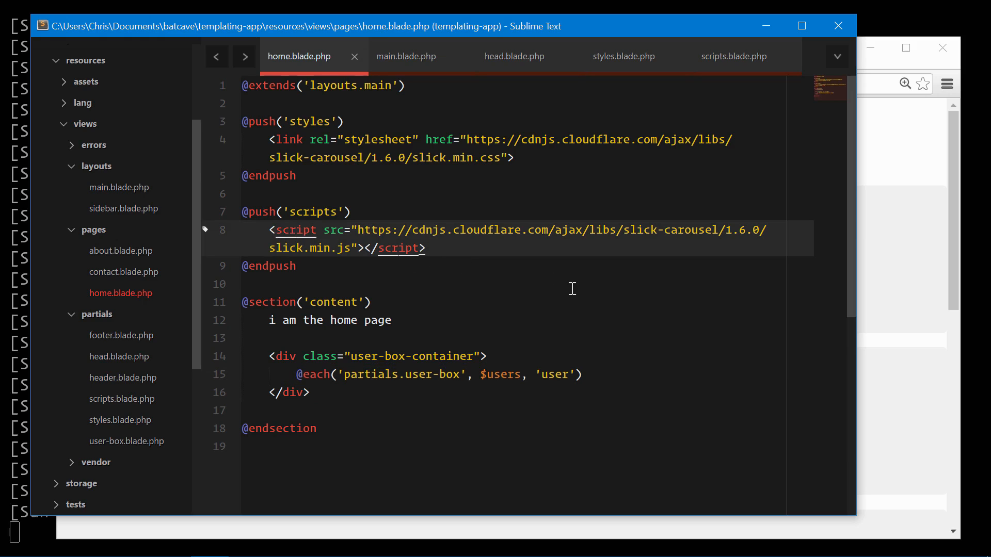
key(enter)
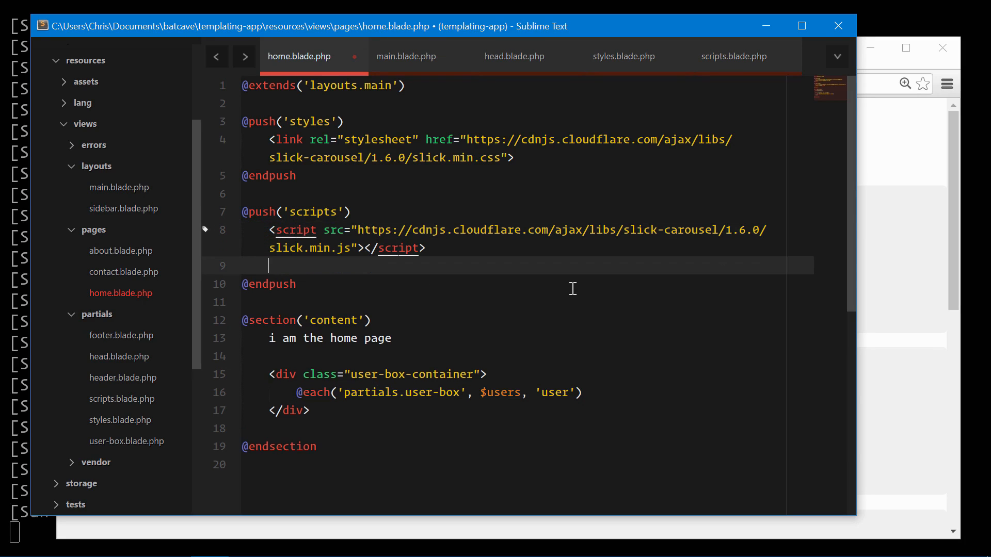
text(<script>)
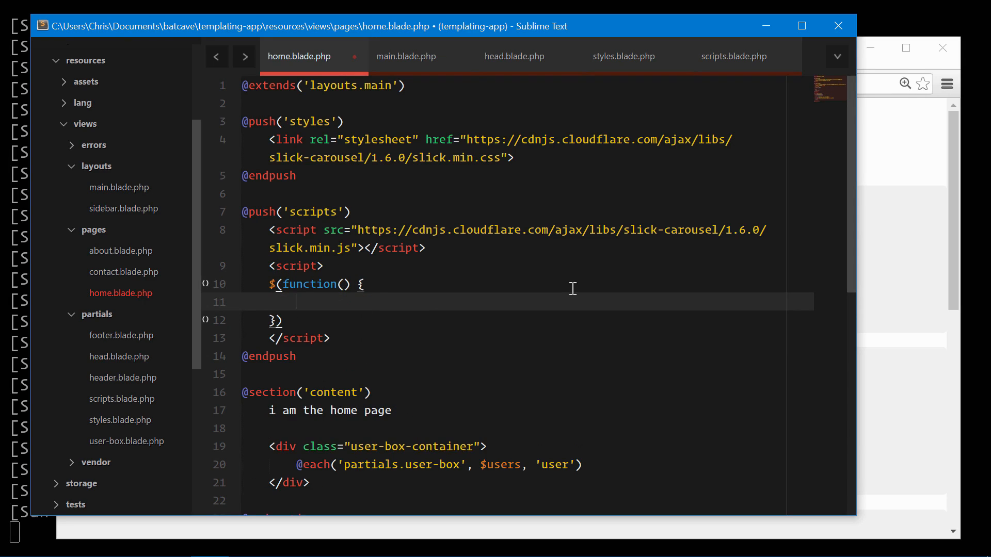
text($('.single-item').slick();)
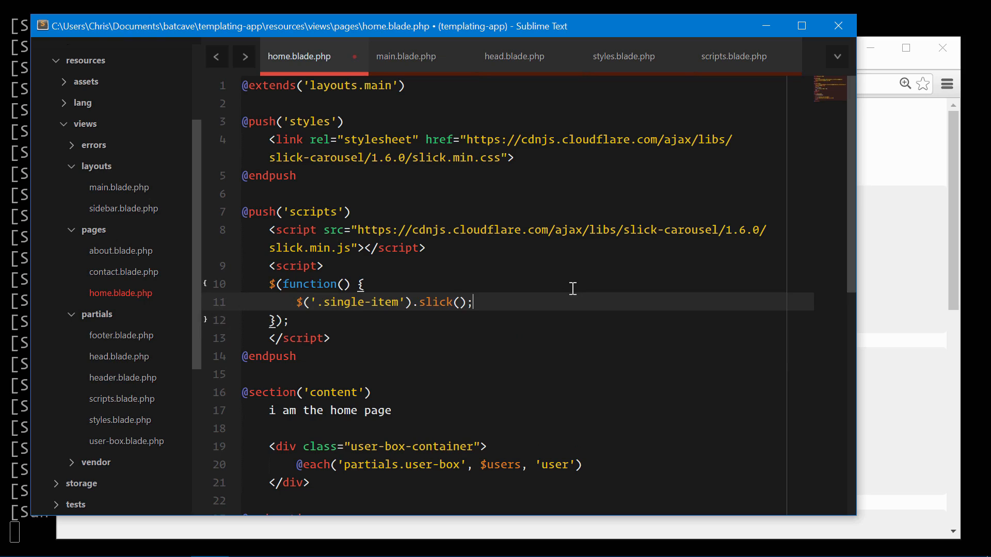
key(ctrl+s)
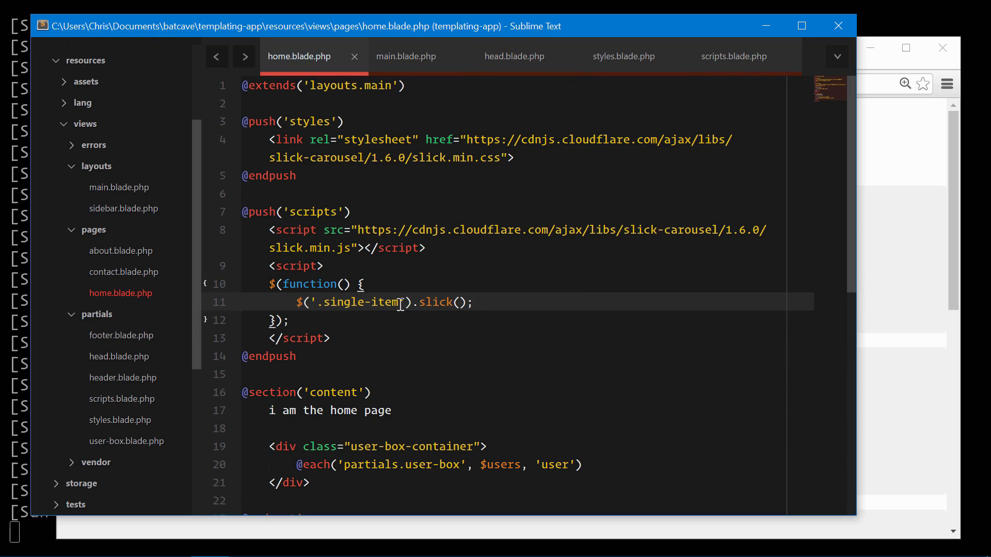
text(user-g)
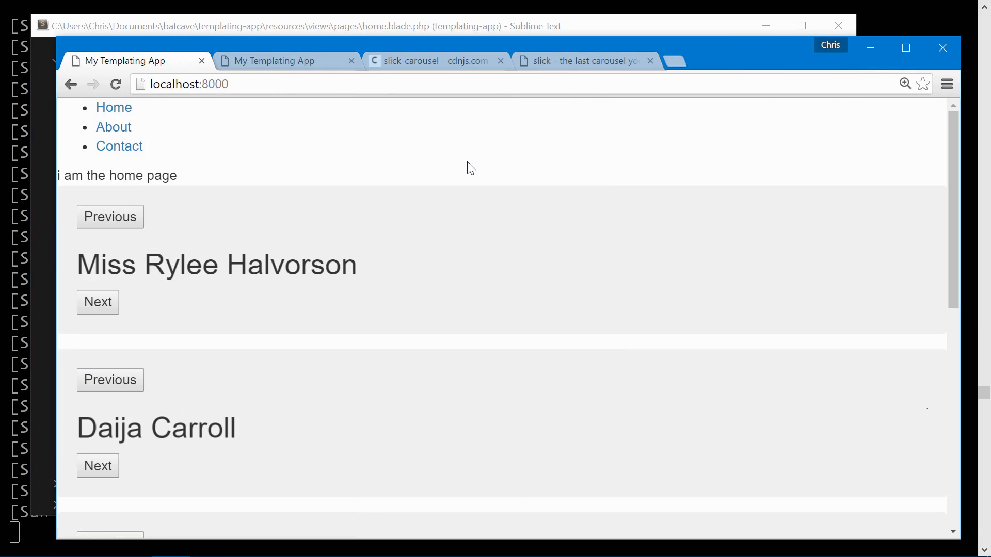
Scroll the reloaded home page to see the slider inside each user box.
scroll(down, 3)
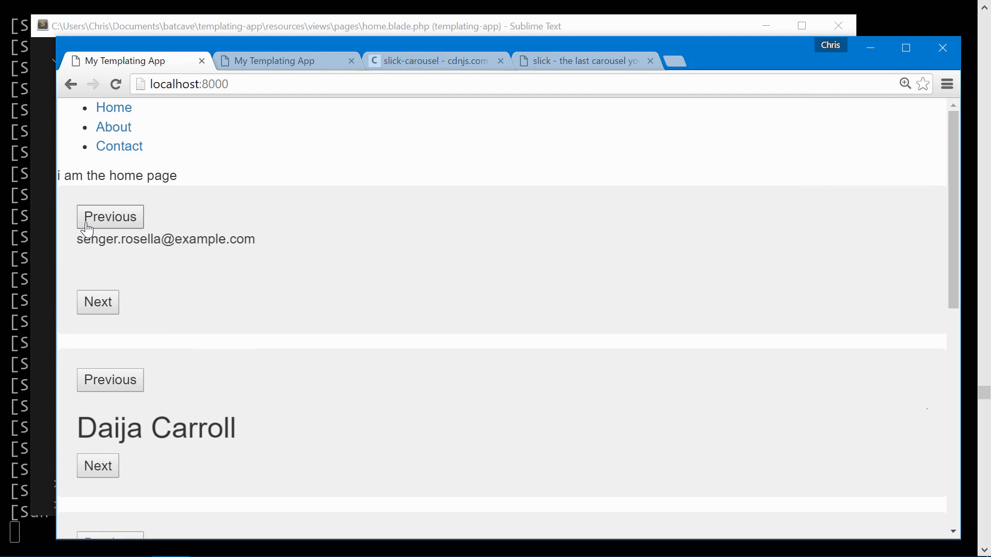
mouse_move(221, 175)
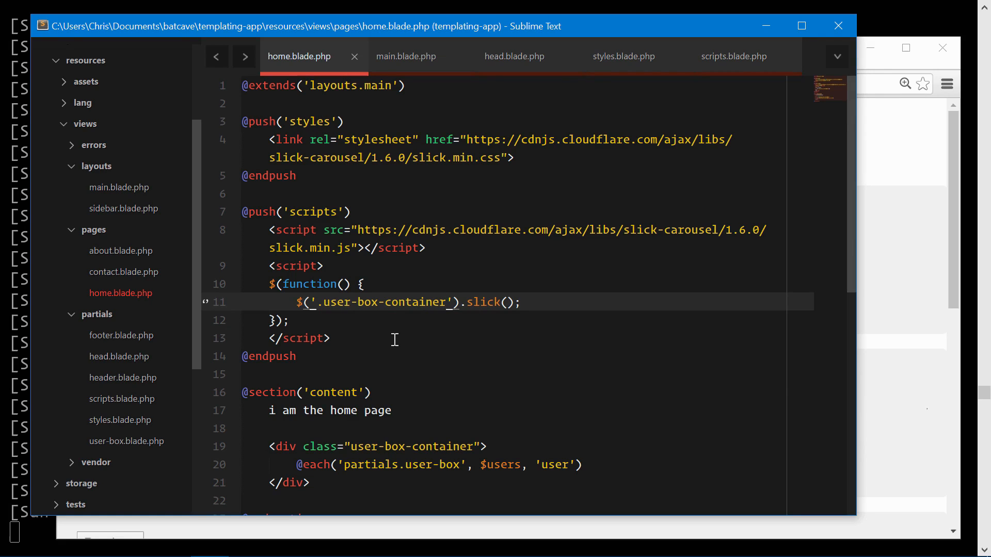
mouse_move(866, 170)
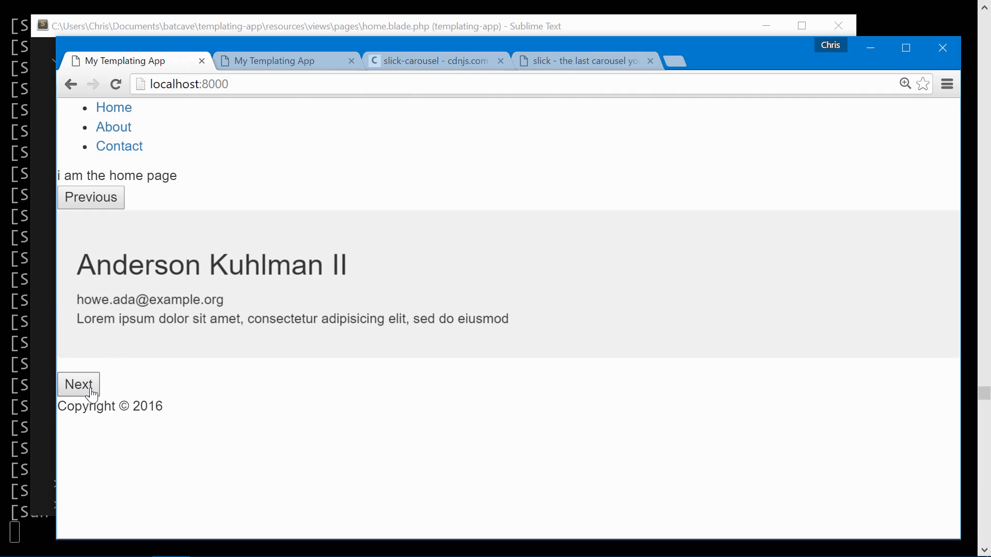
Advance the carousel twice with Next to watch it slide between whole user boxes.
click(78, 384)
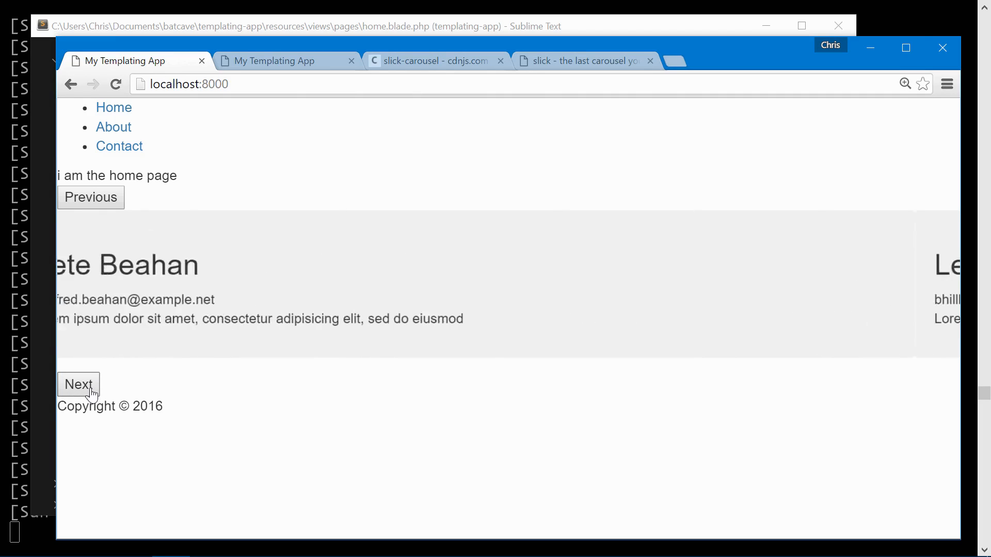
click(78, 384)
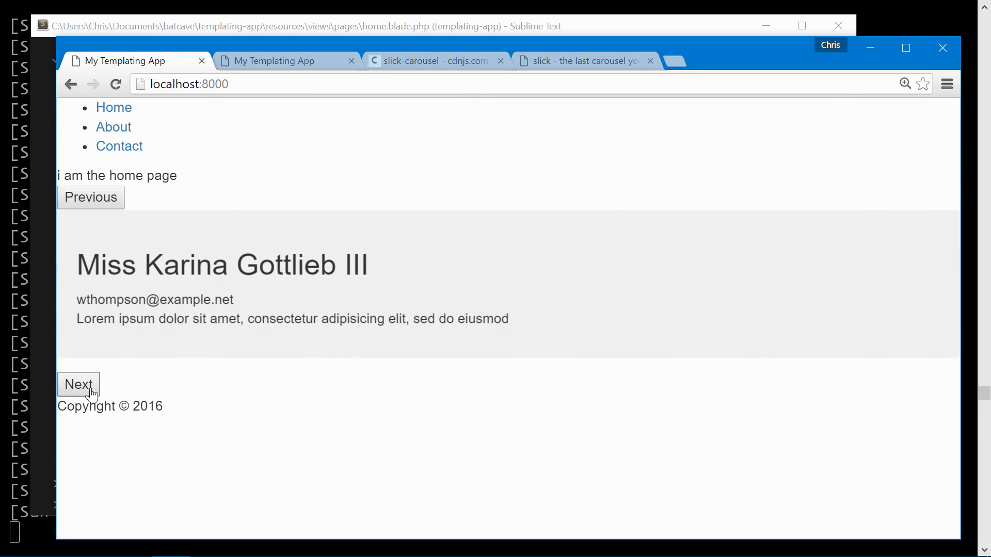